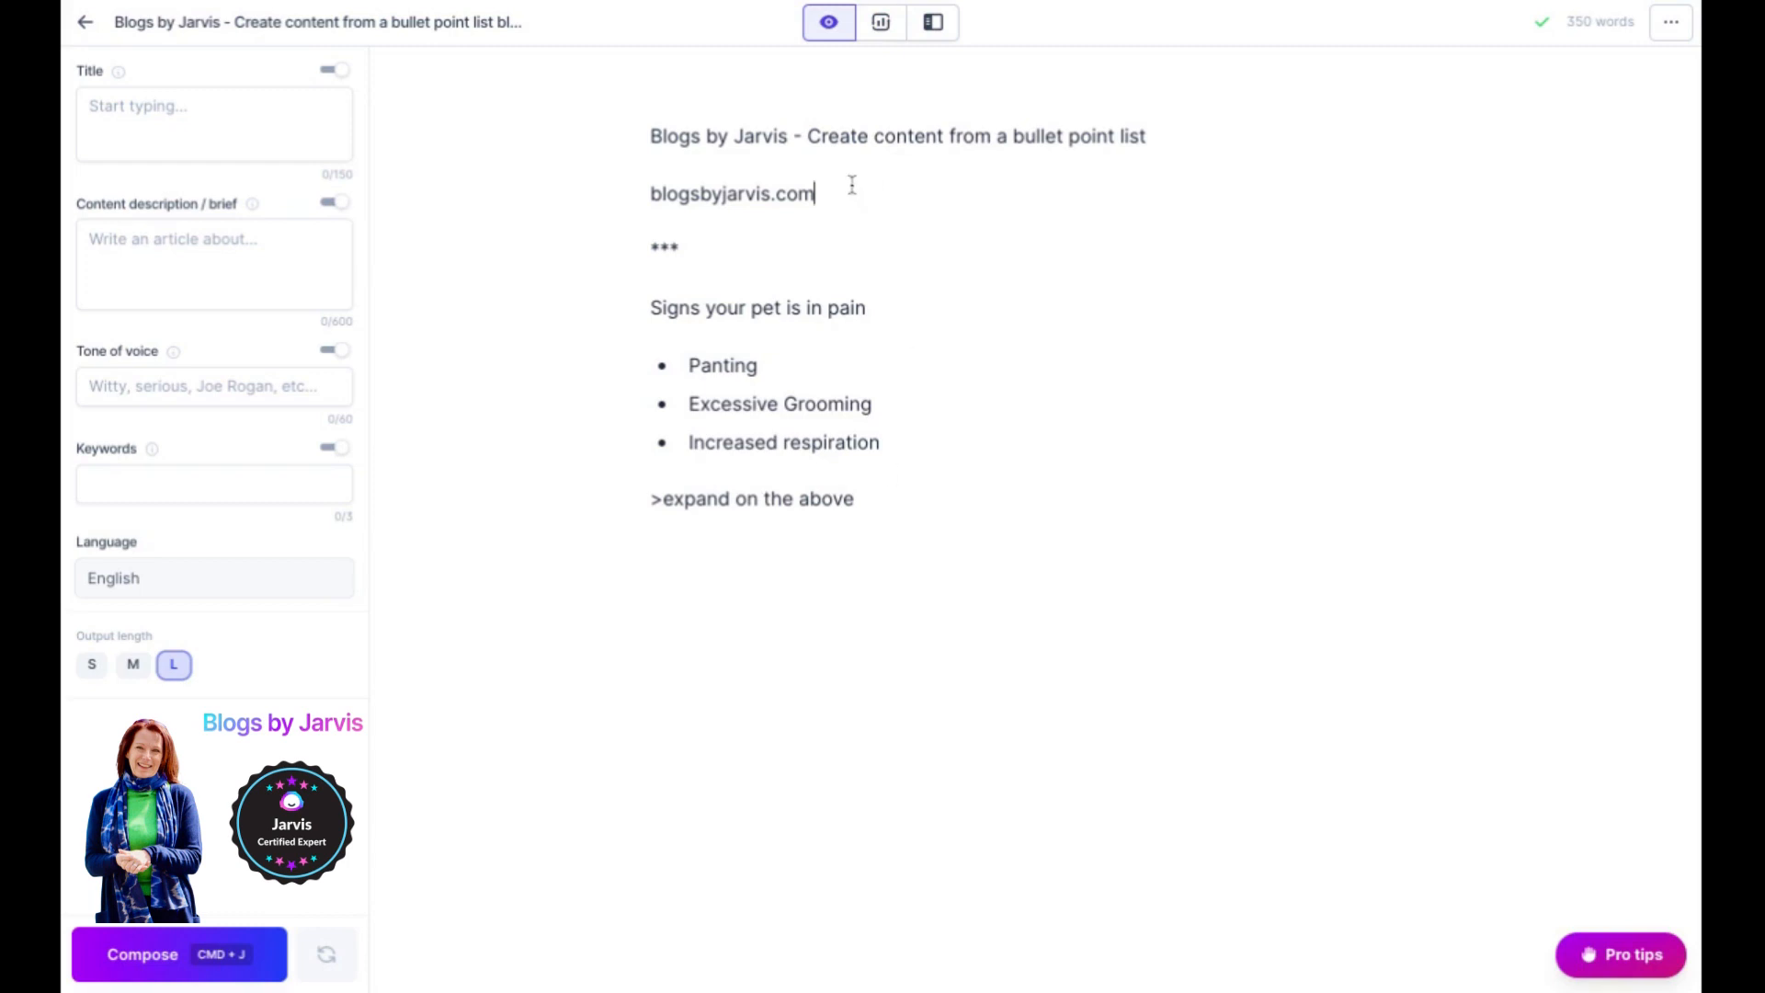
- Add the blogsbyjarvis.com/getjarvis link line, then select the pet-pain heading and bullets
{"action": "type", "text": "blogsbyja"}
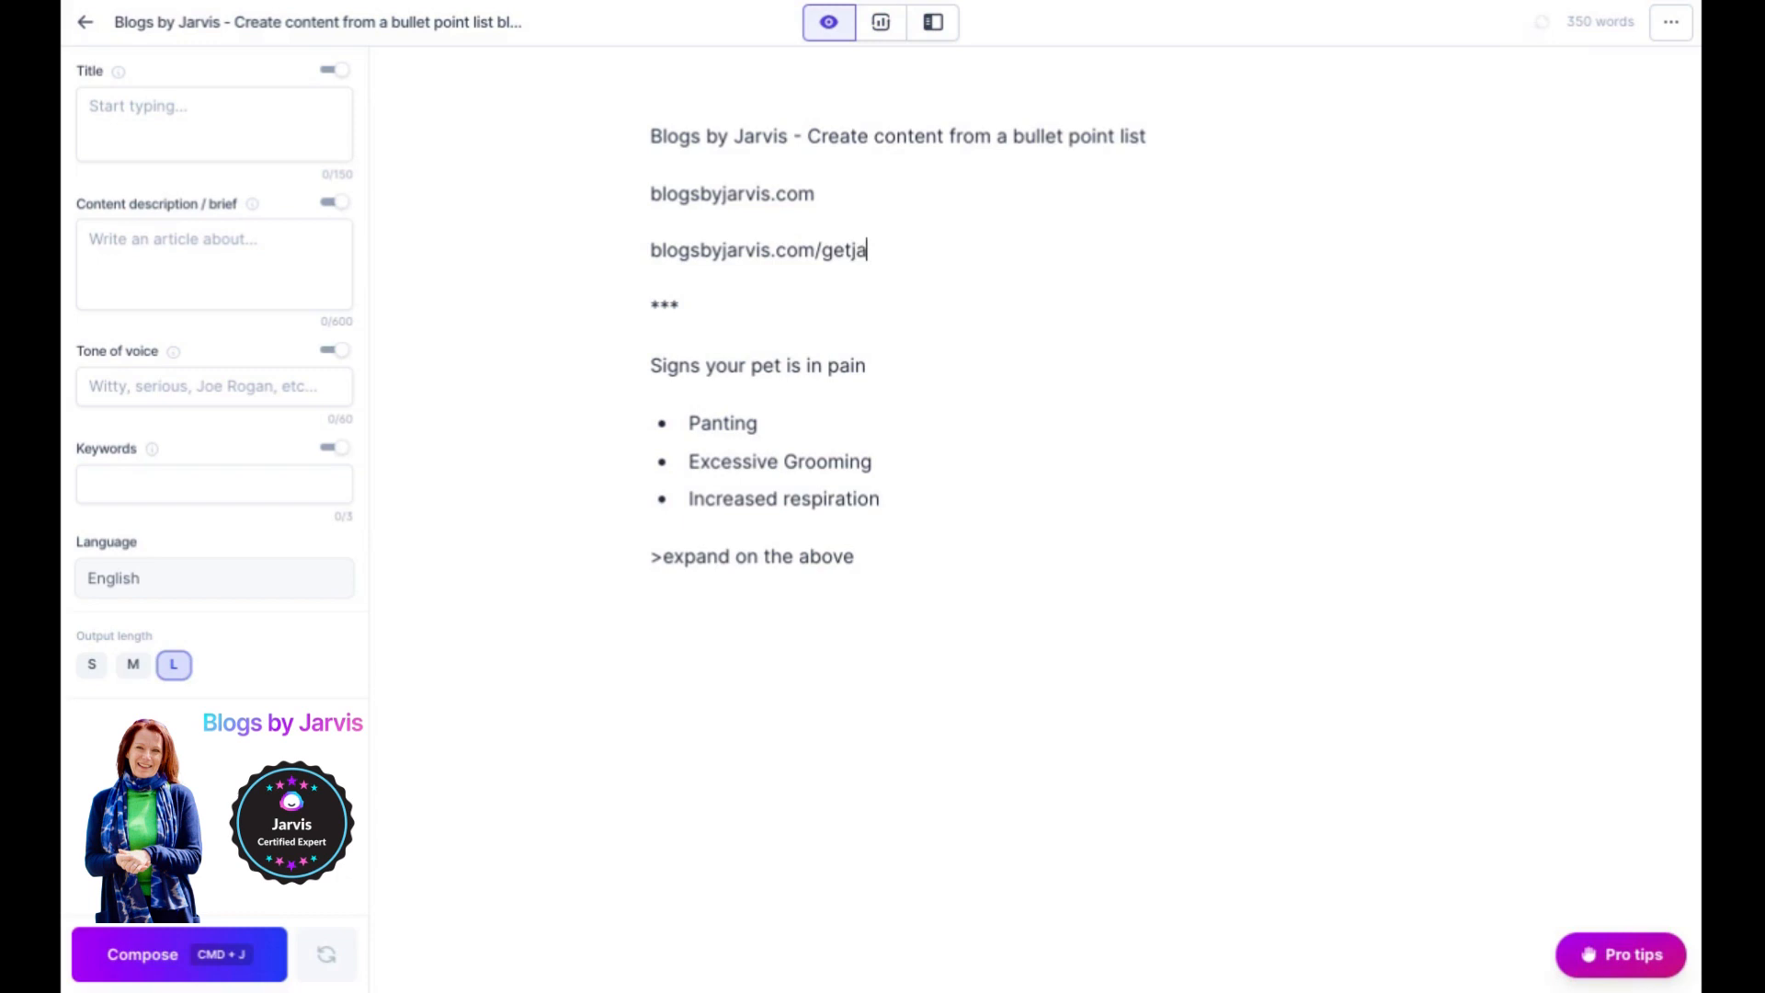
{"action": "type", "text": "rvis"}
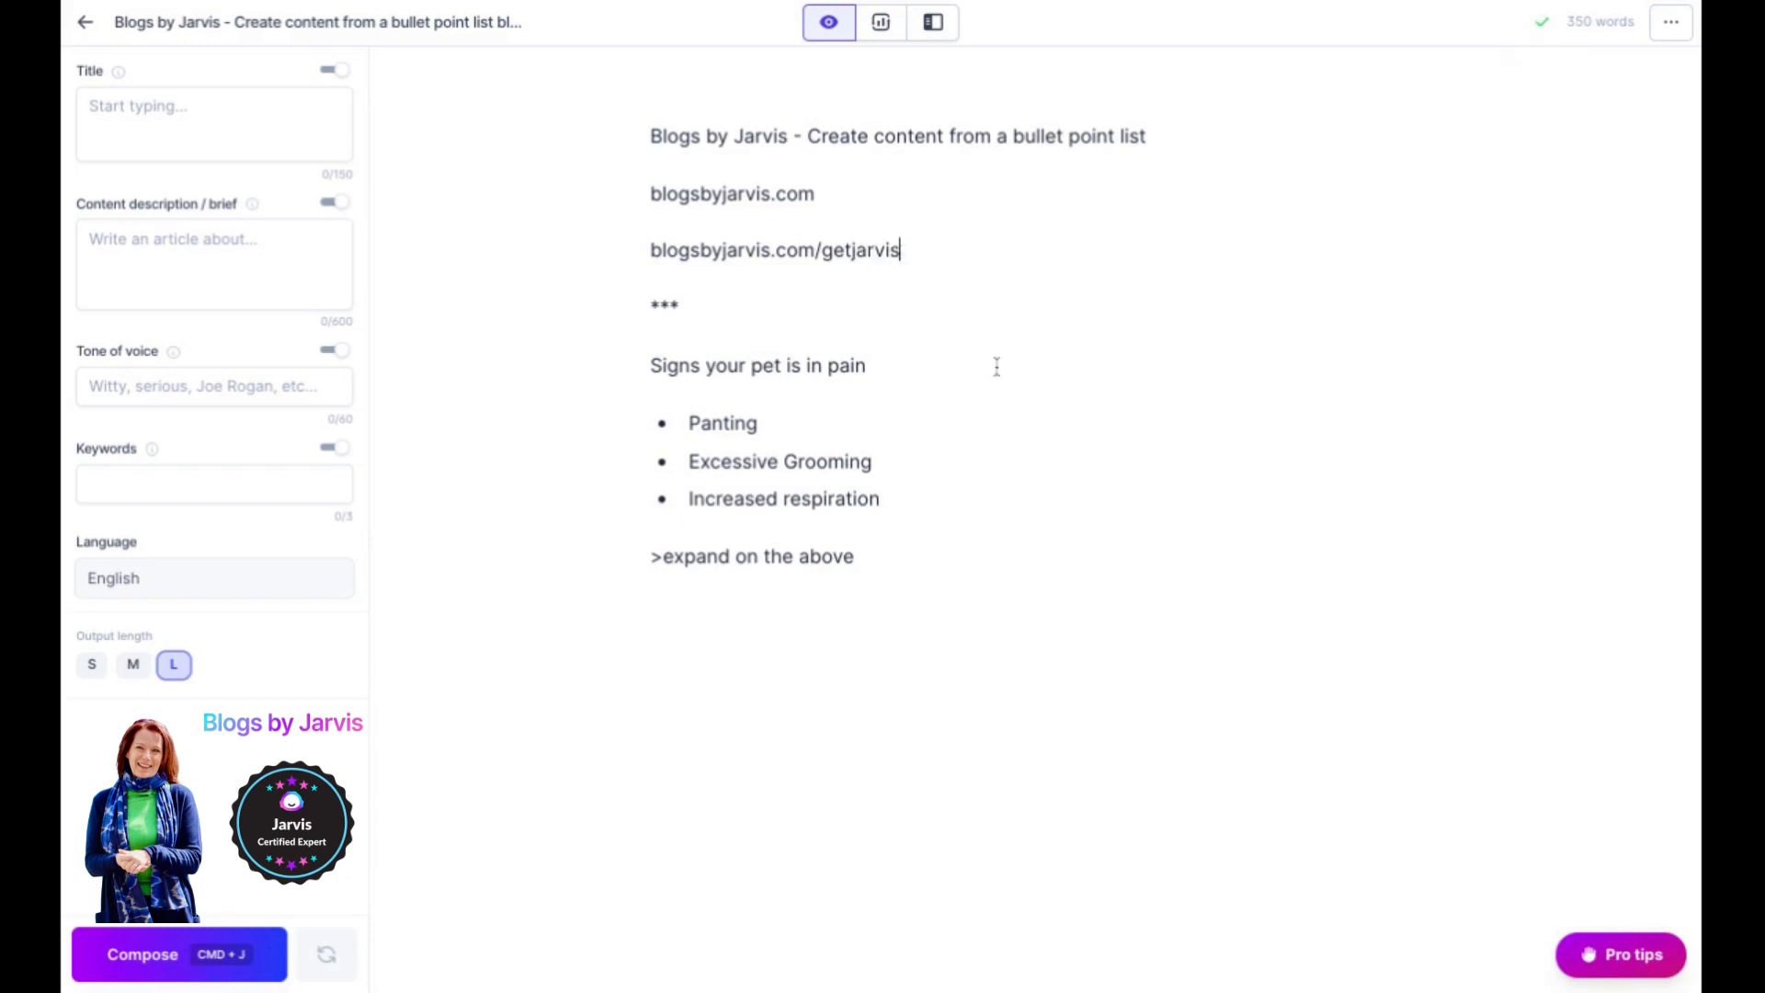
{"action": "triple_click", "coordinate": [750, 555]}
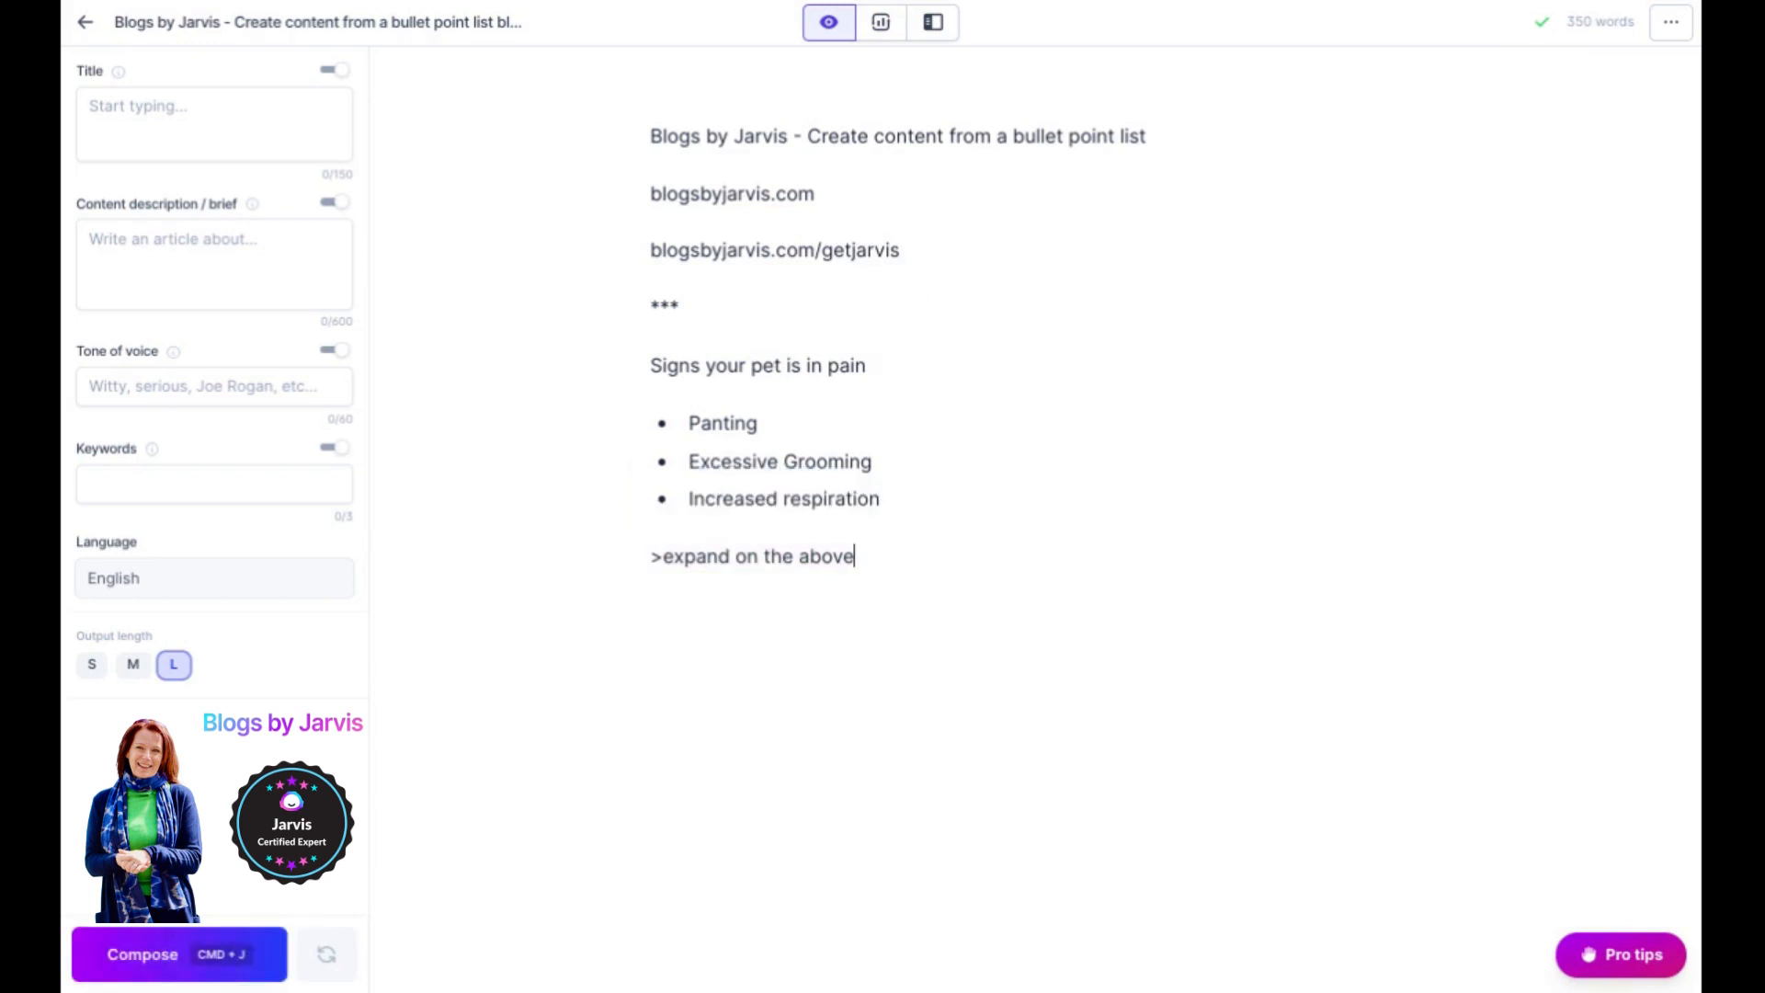
{"action": "mouse_move", "coordinate": [651, 377]}
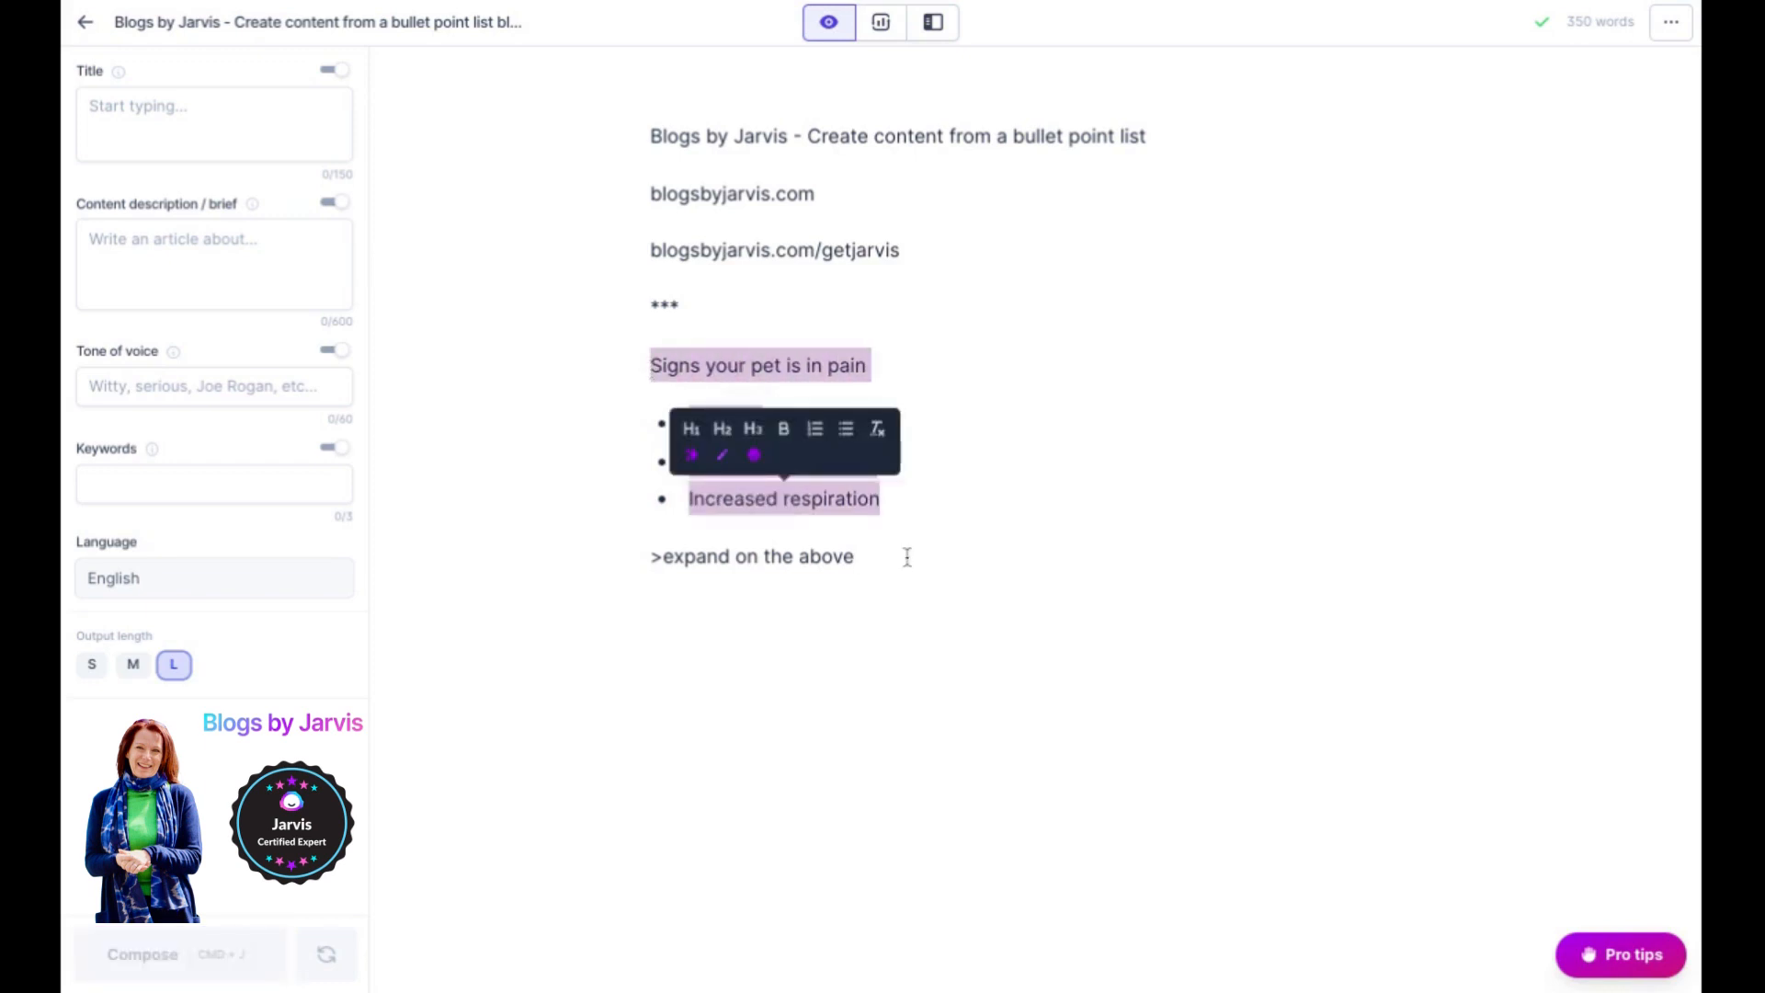
{"action": "left_click", "coordinate": [860, 590]}
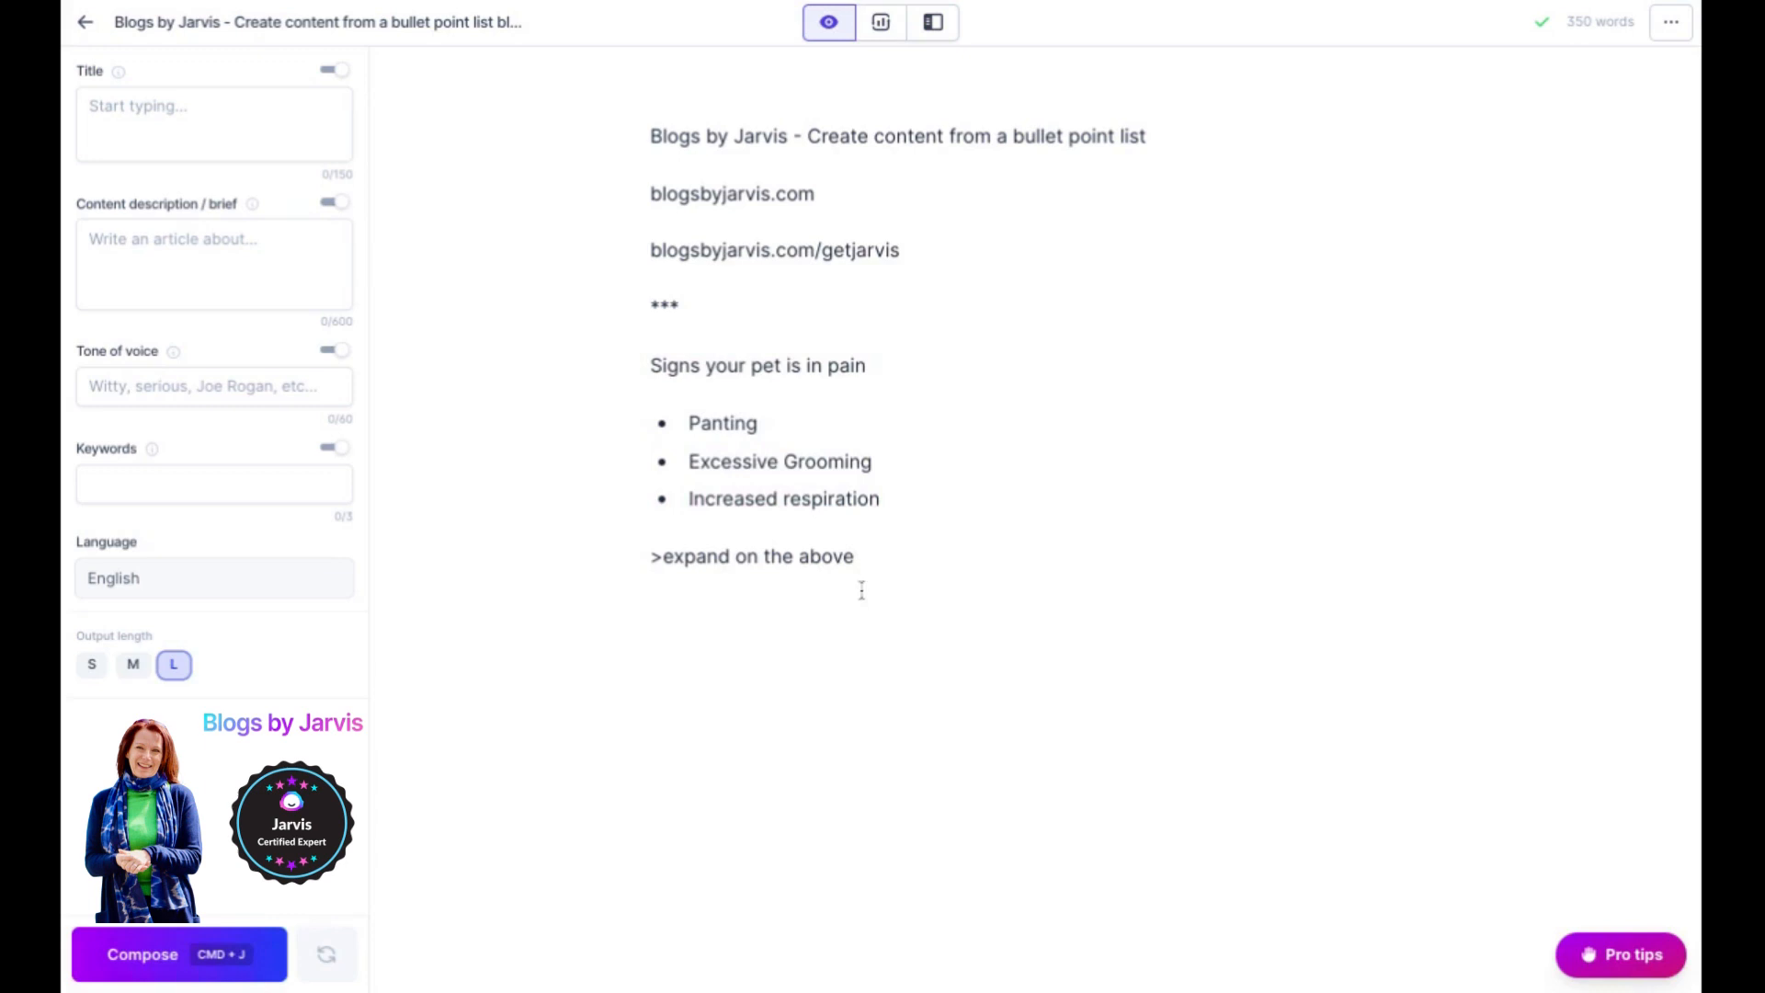
{"action": "mouse_move", "coordinate": [1500, 913]}
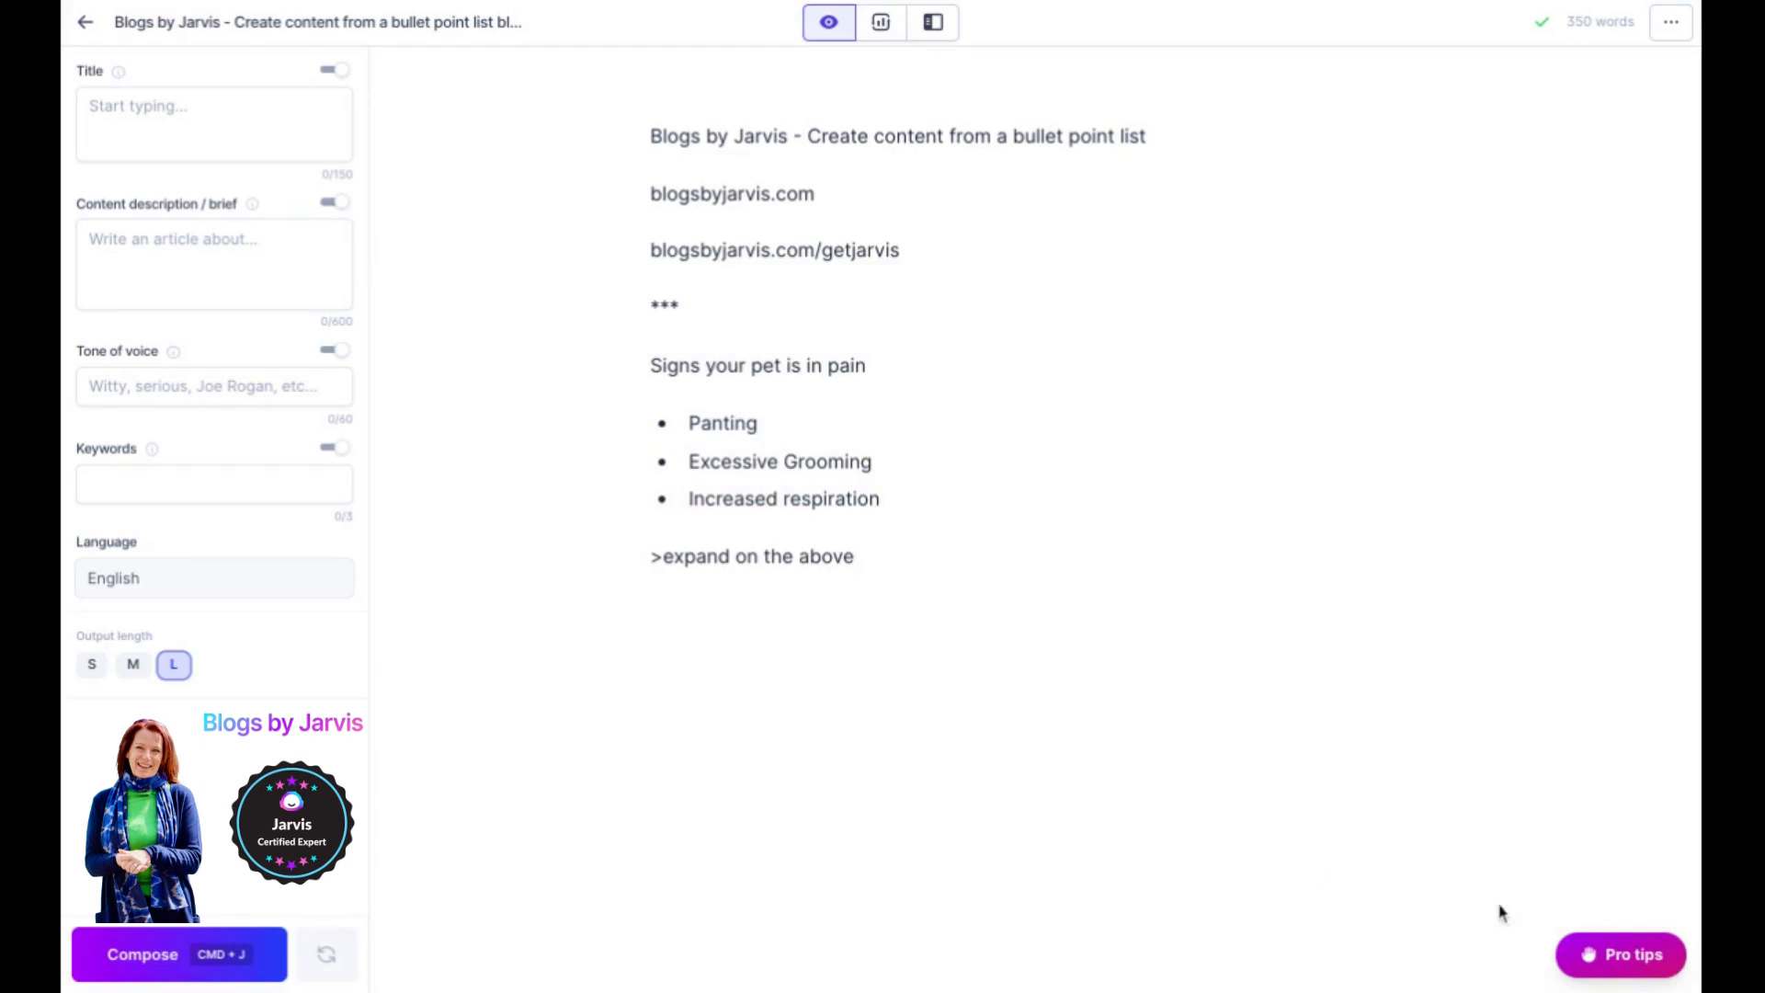
{"action": "left_click", "coordinate": [1621, 954]}
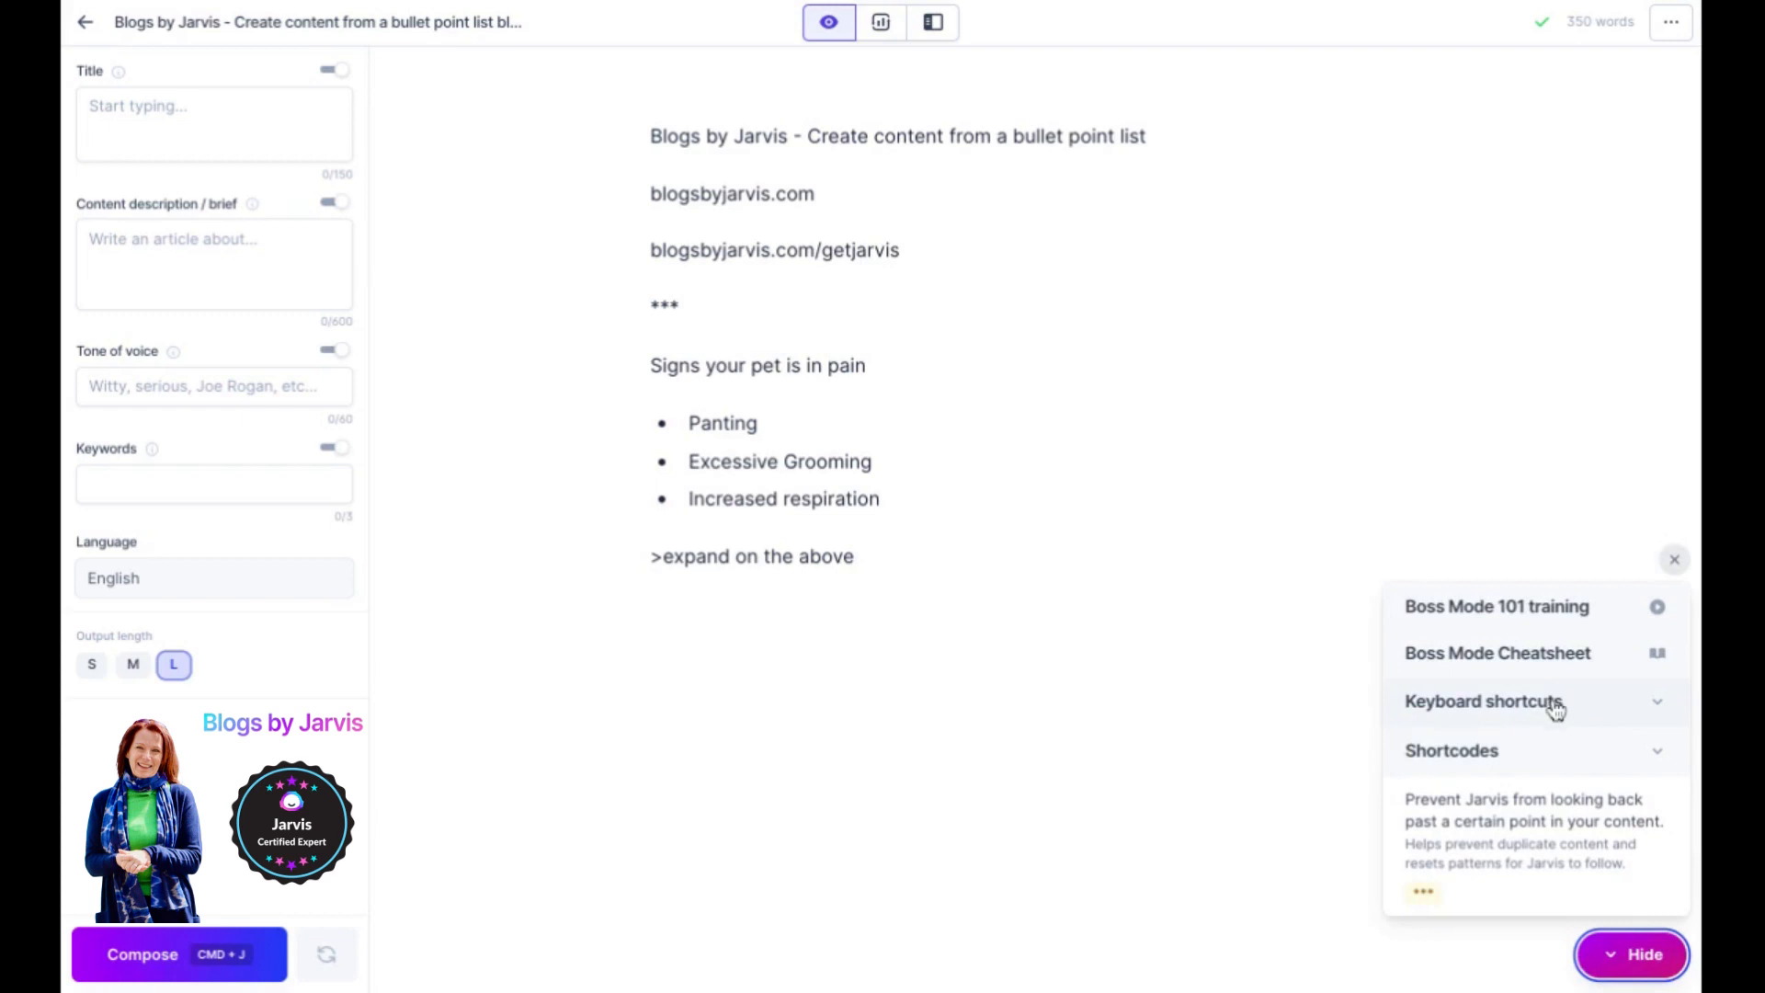
{"action": "left_click", "coordinate": [1483, 700]}
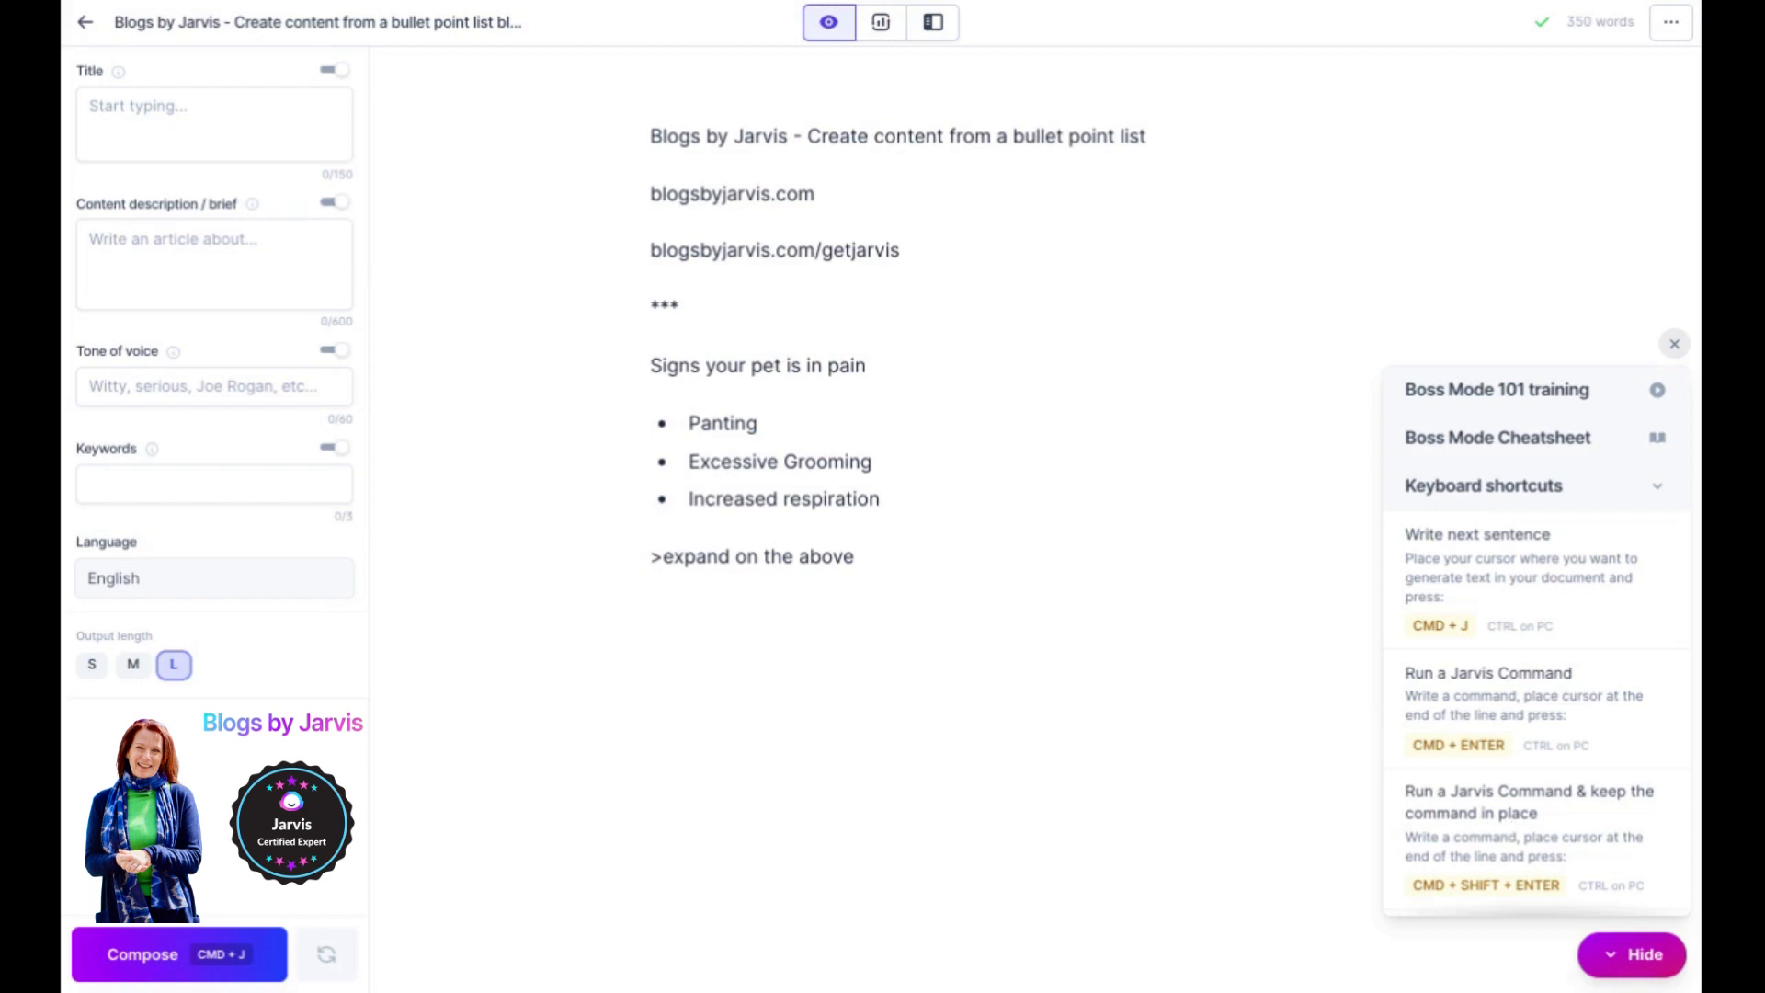
{"action": "left_click", "coordinate": [1672, 343]}
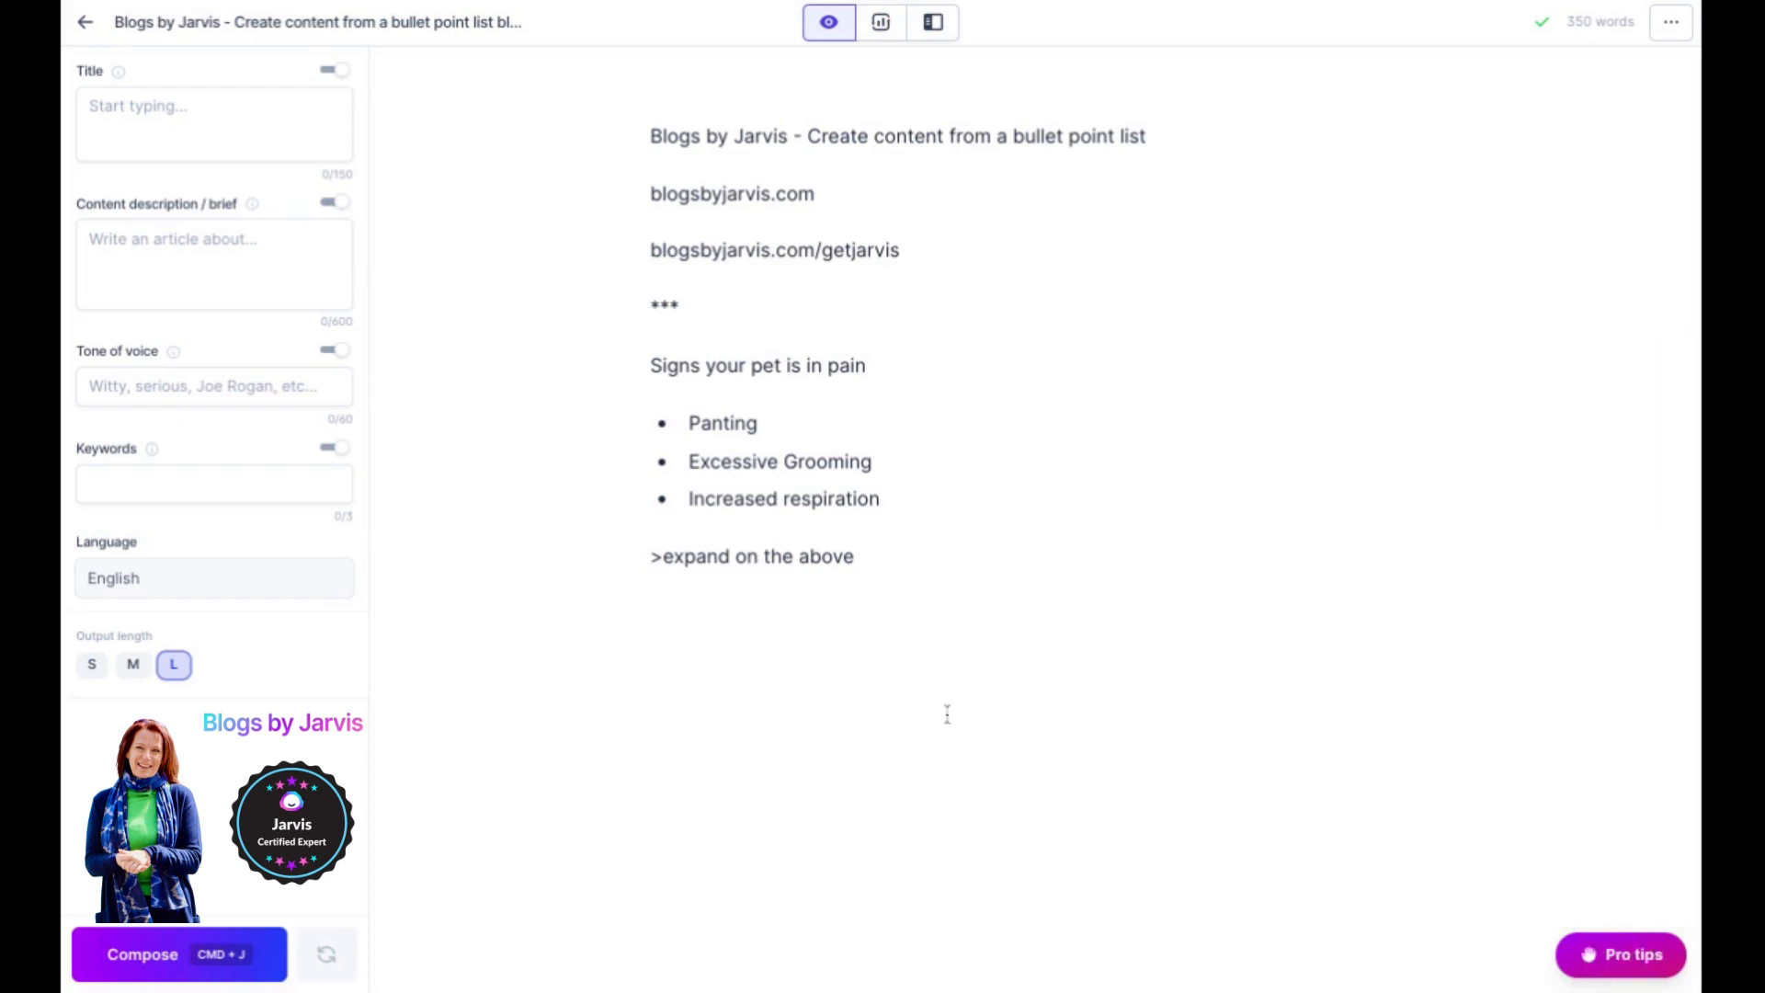
{"action": "left_click", "coordinate": [861, 555]}
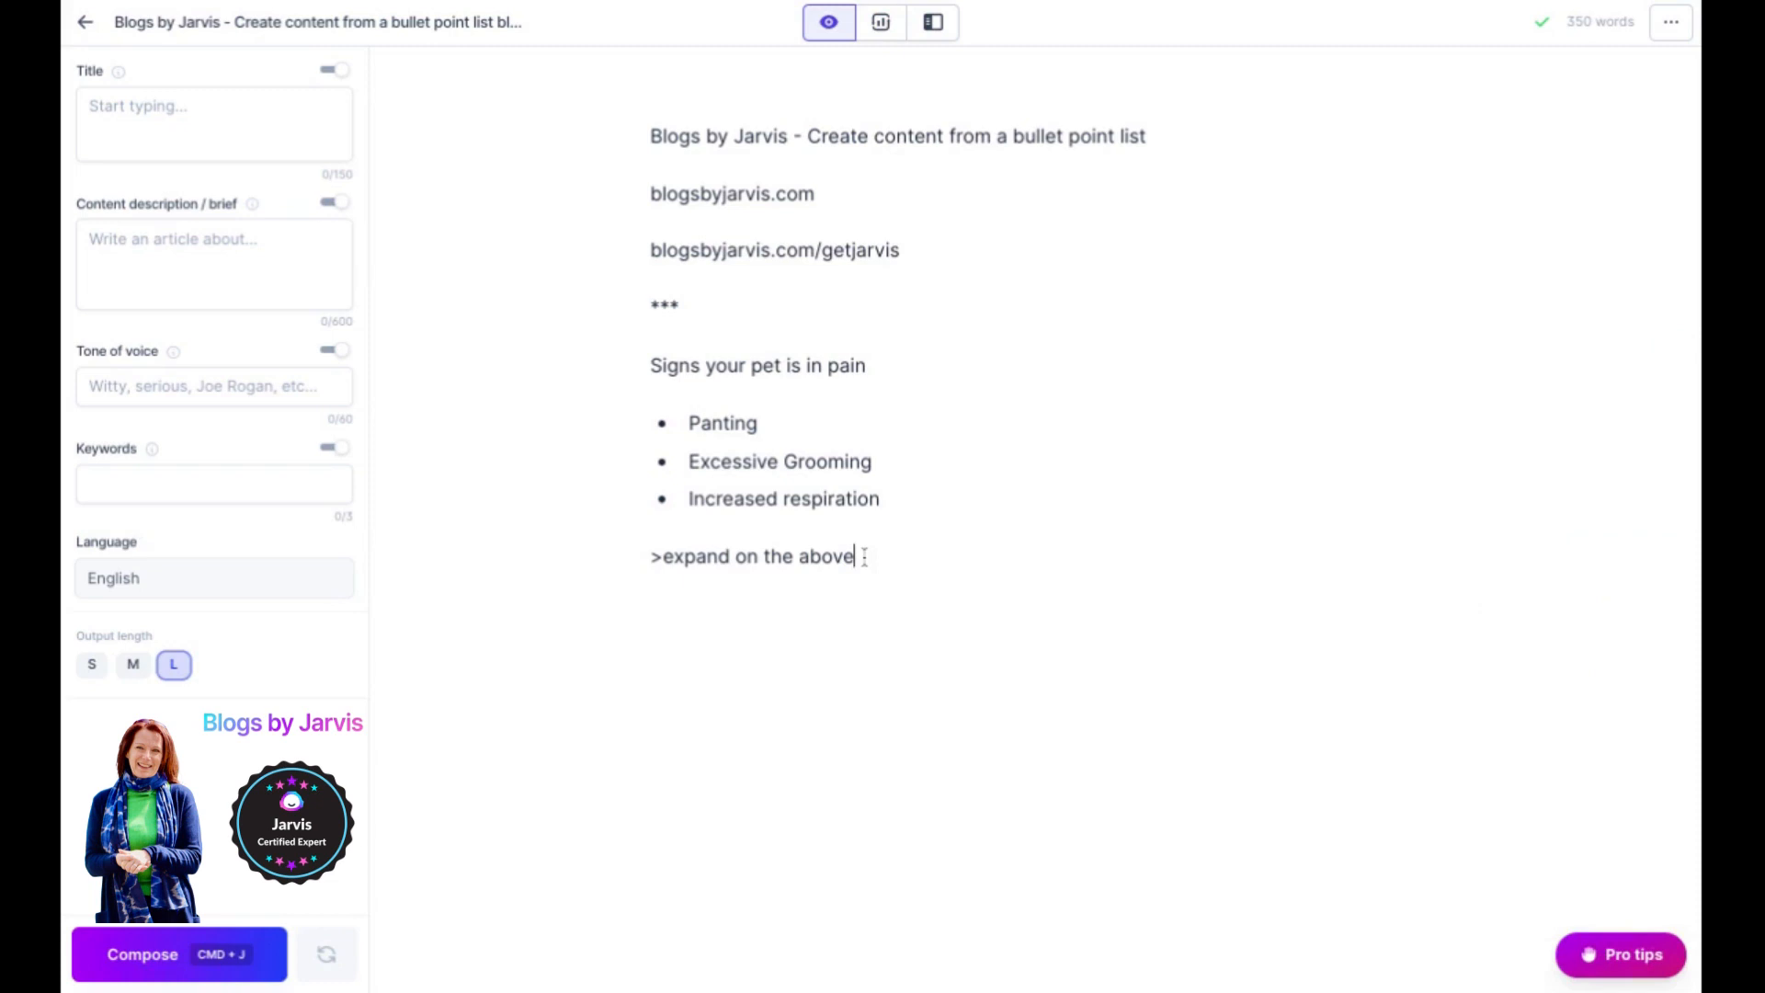
{"action": "mouse_move", "coordinate": [864, 555]}
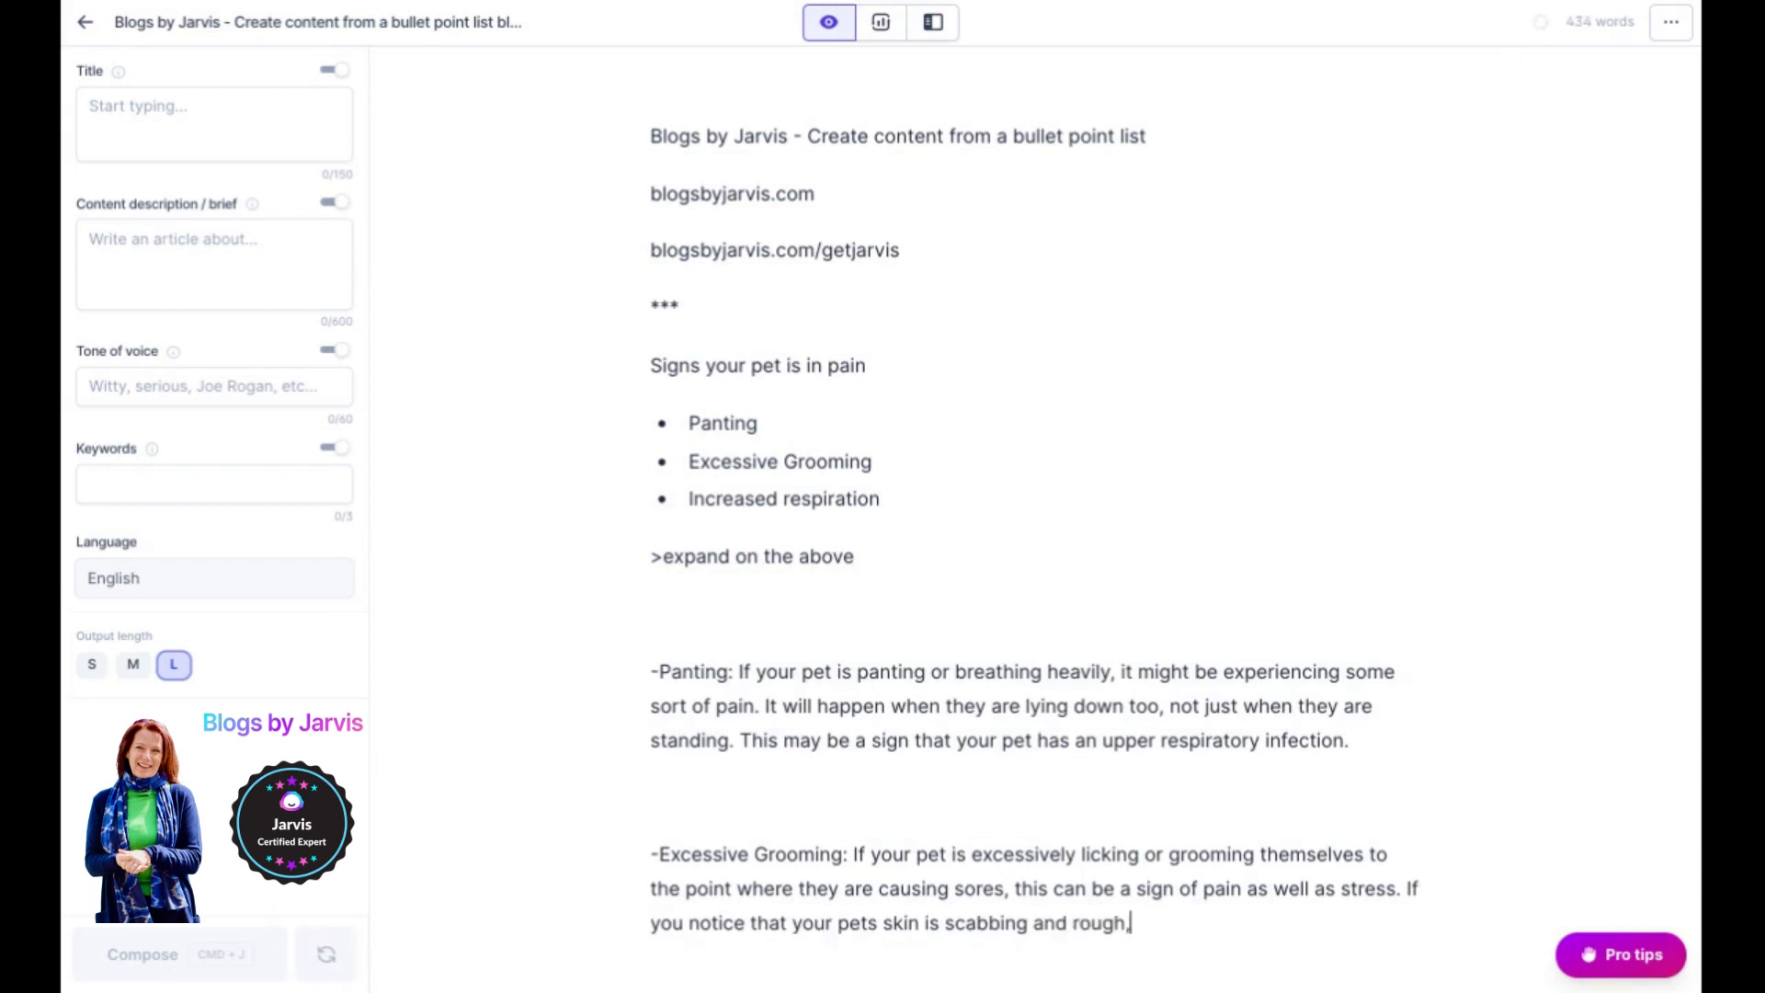
- Run the expand command to generate paragraphs on panting, excessive grooming and increased respiration
{"action": "left_click", "coordinate": [143, 954]}
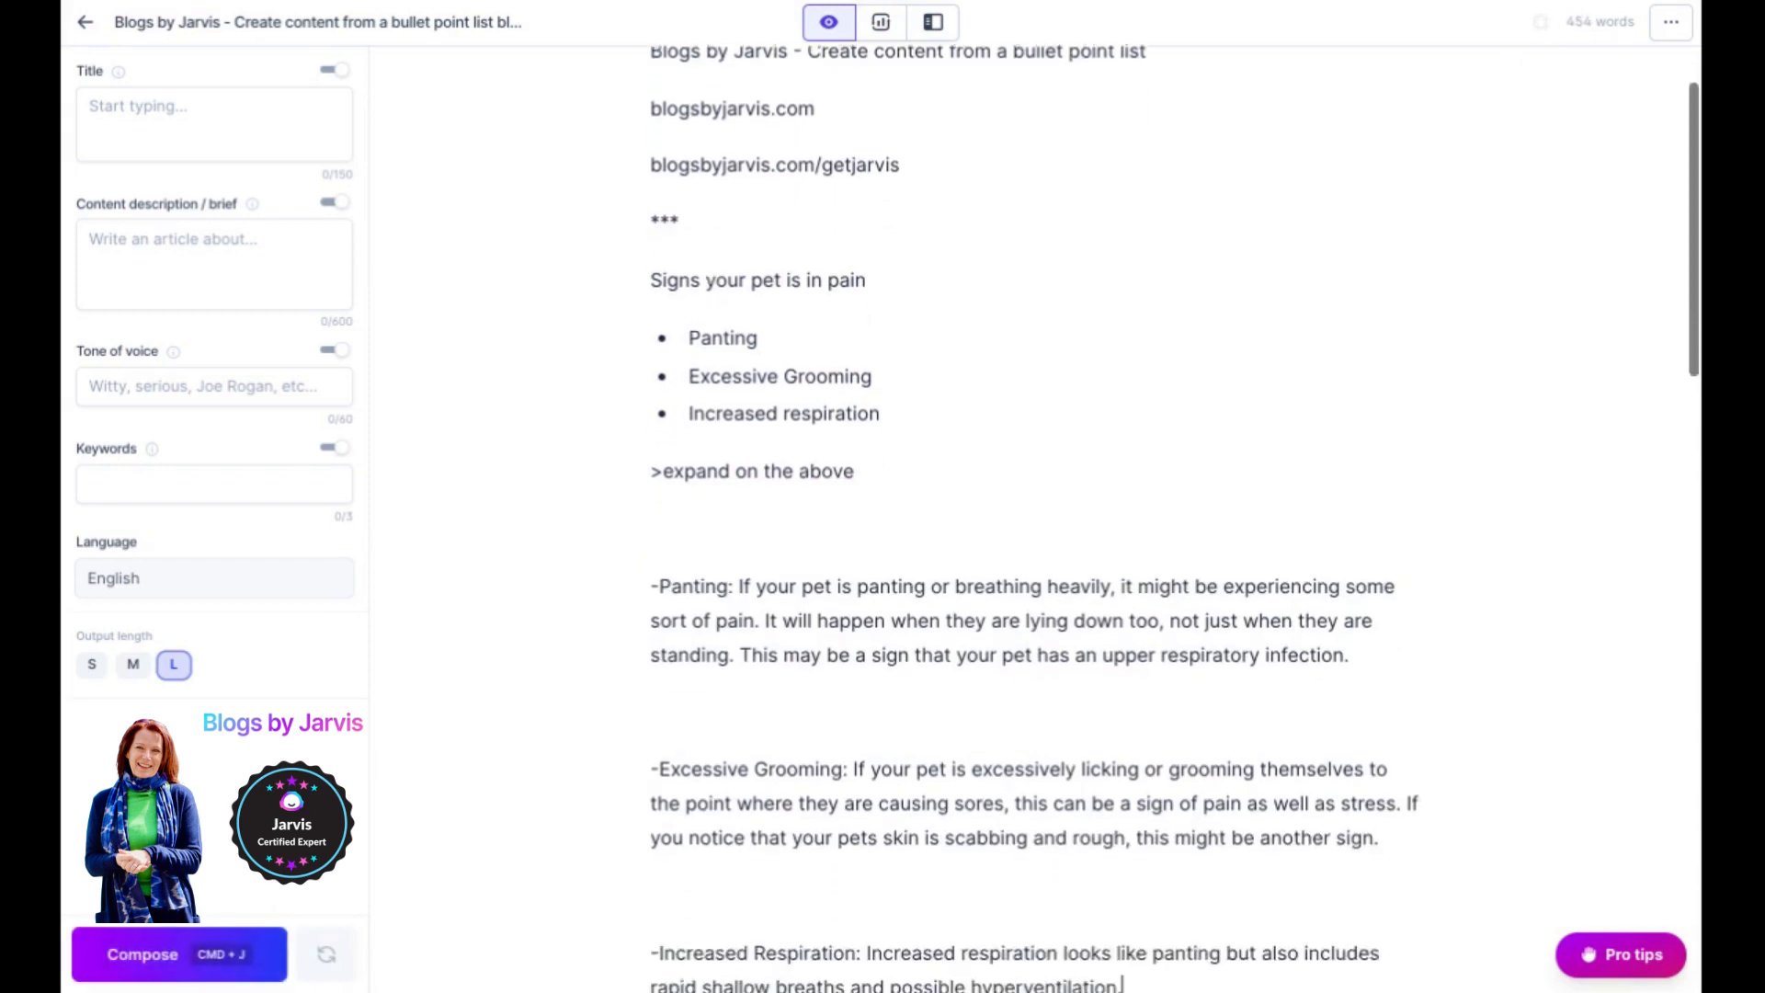
{"action": "scroll", "scroll_direction": "down", "scroll_amount": 3}
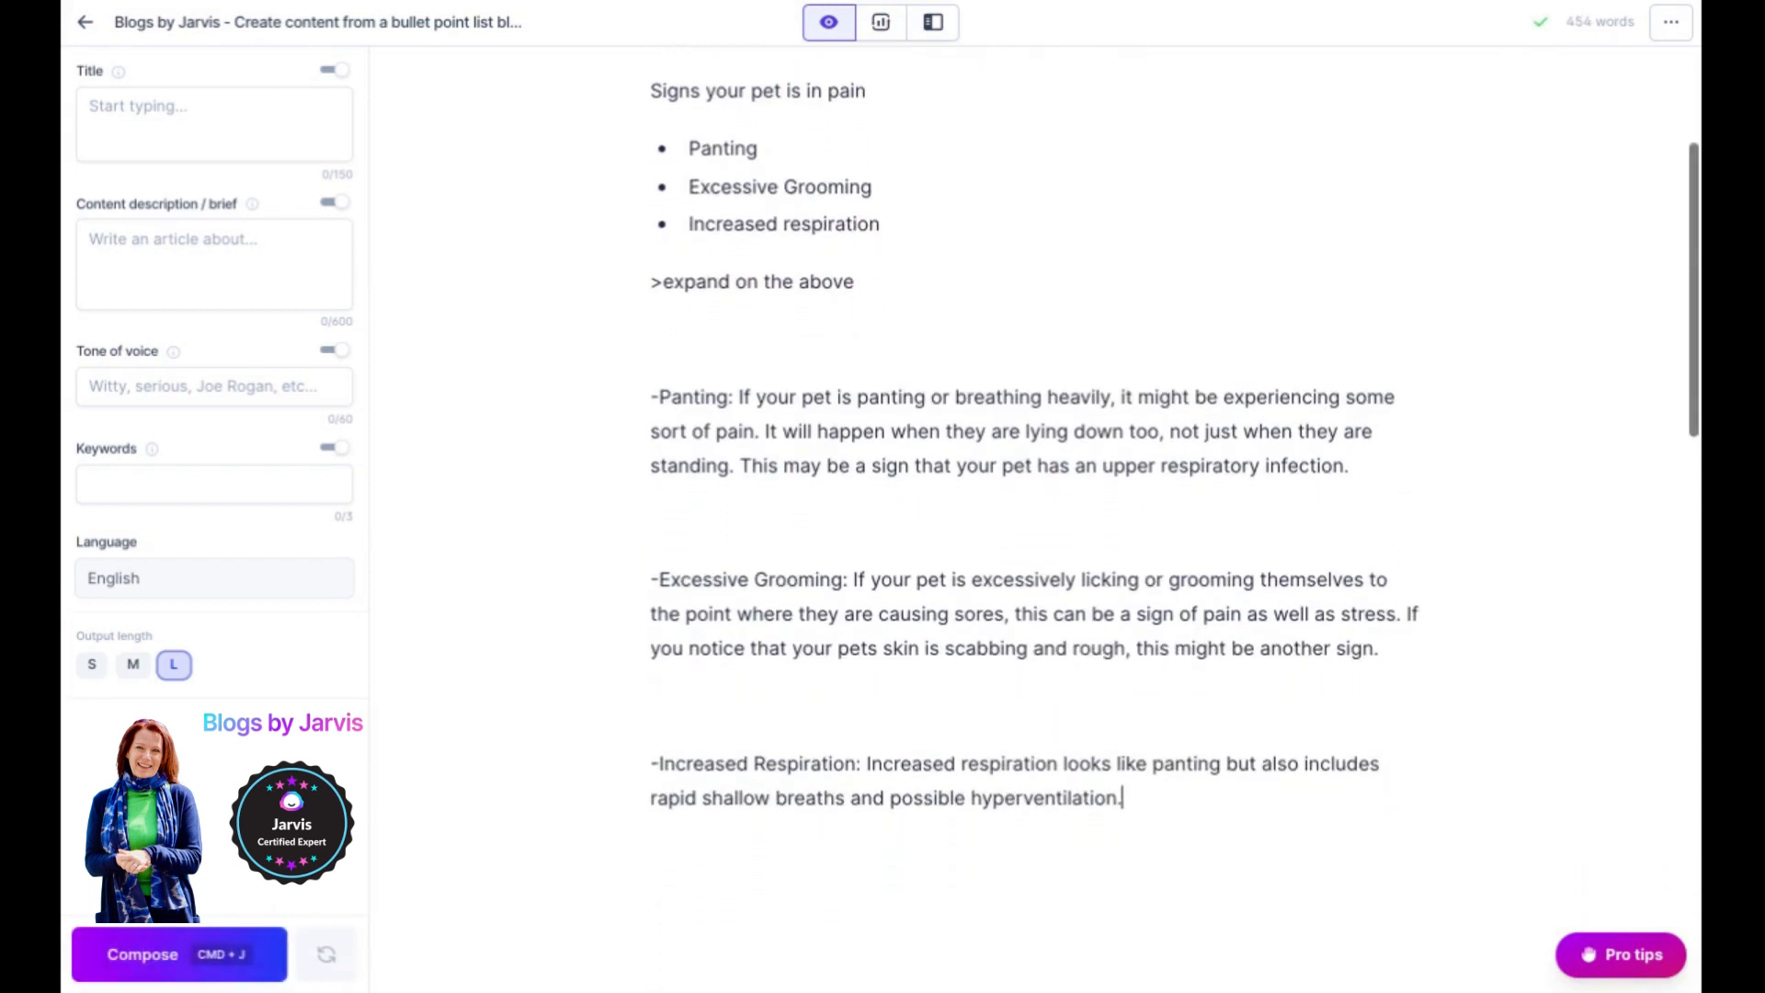
{"action": "mouse_move", "coordinate": [631, 886]}
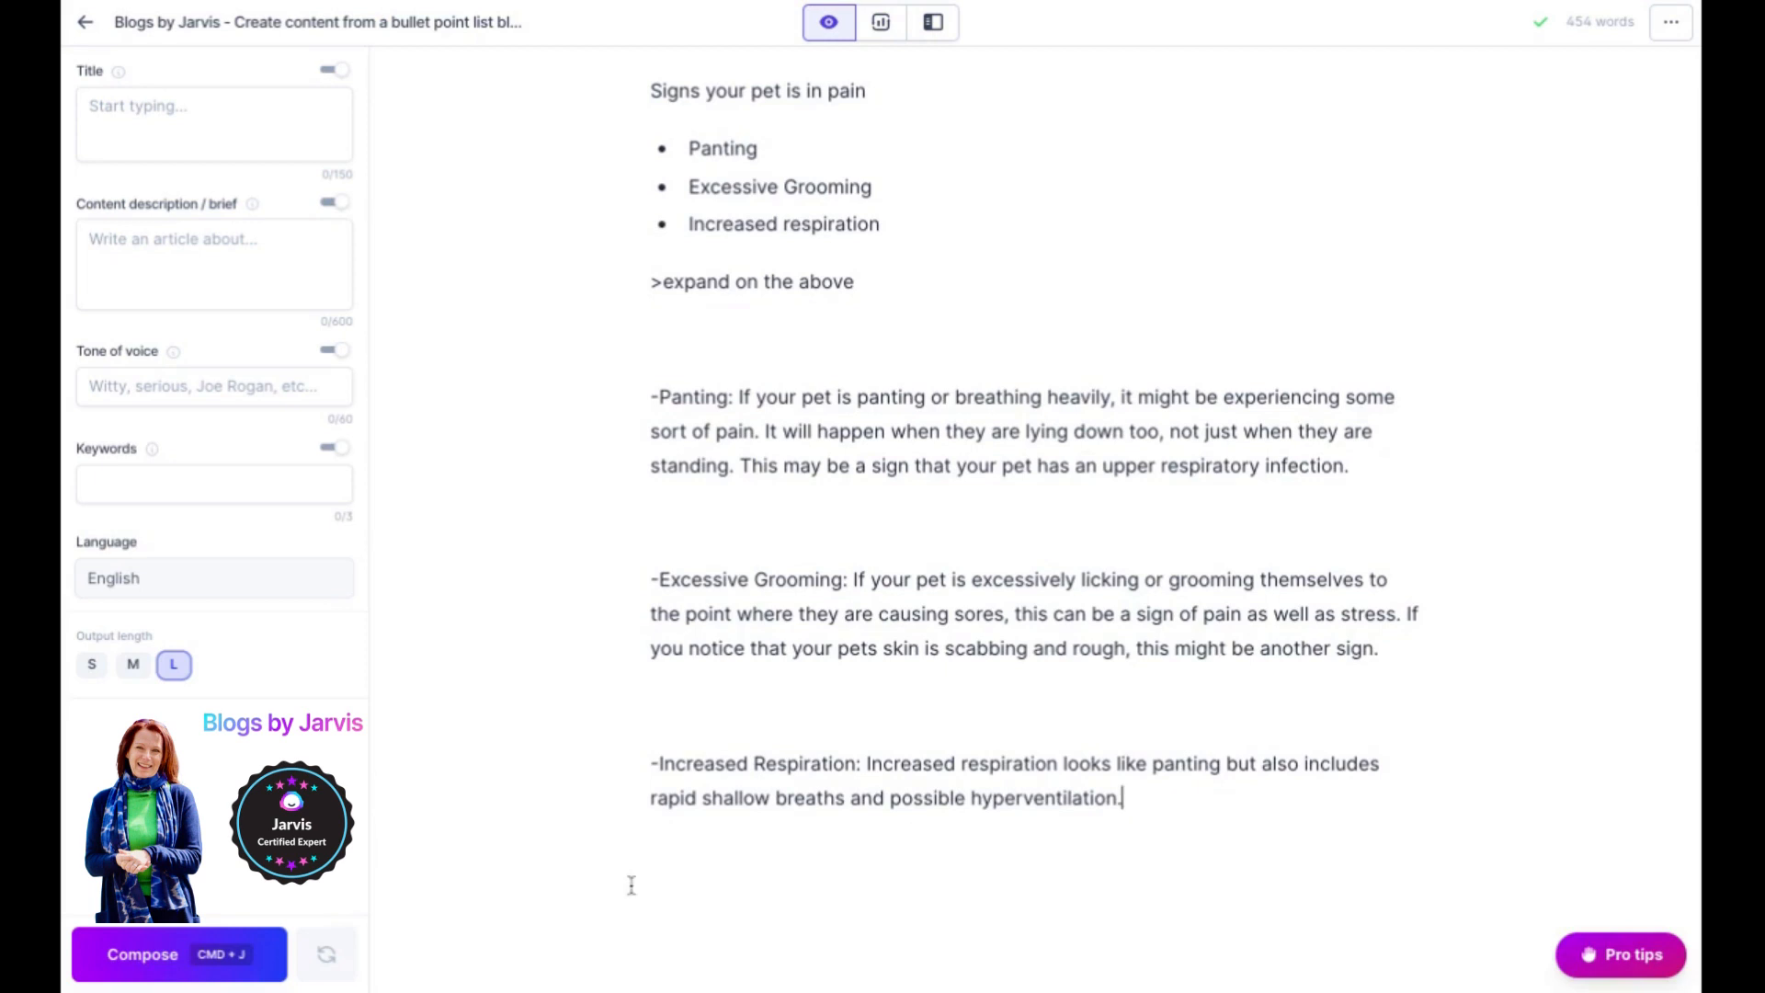
{"action": "mouse_move", "coordinate": [178, 954]}
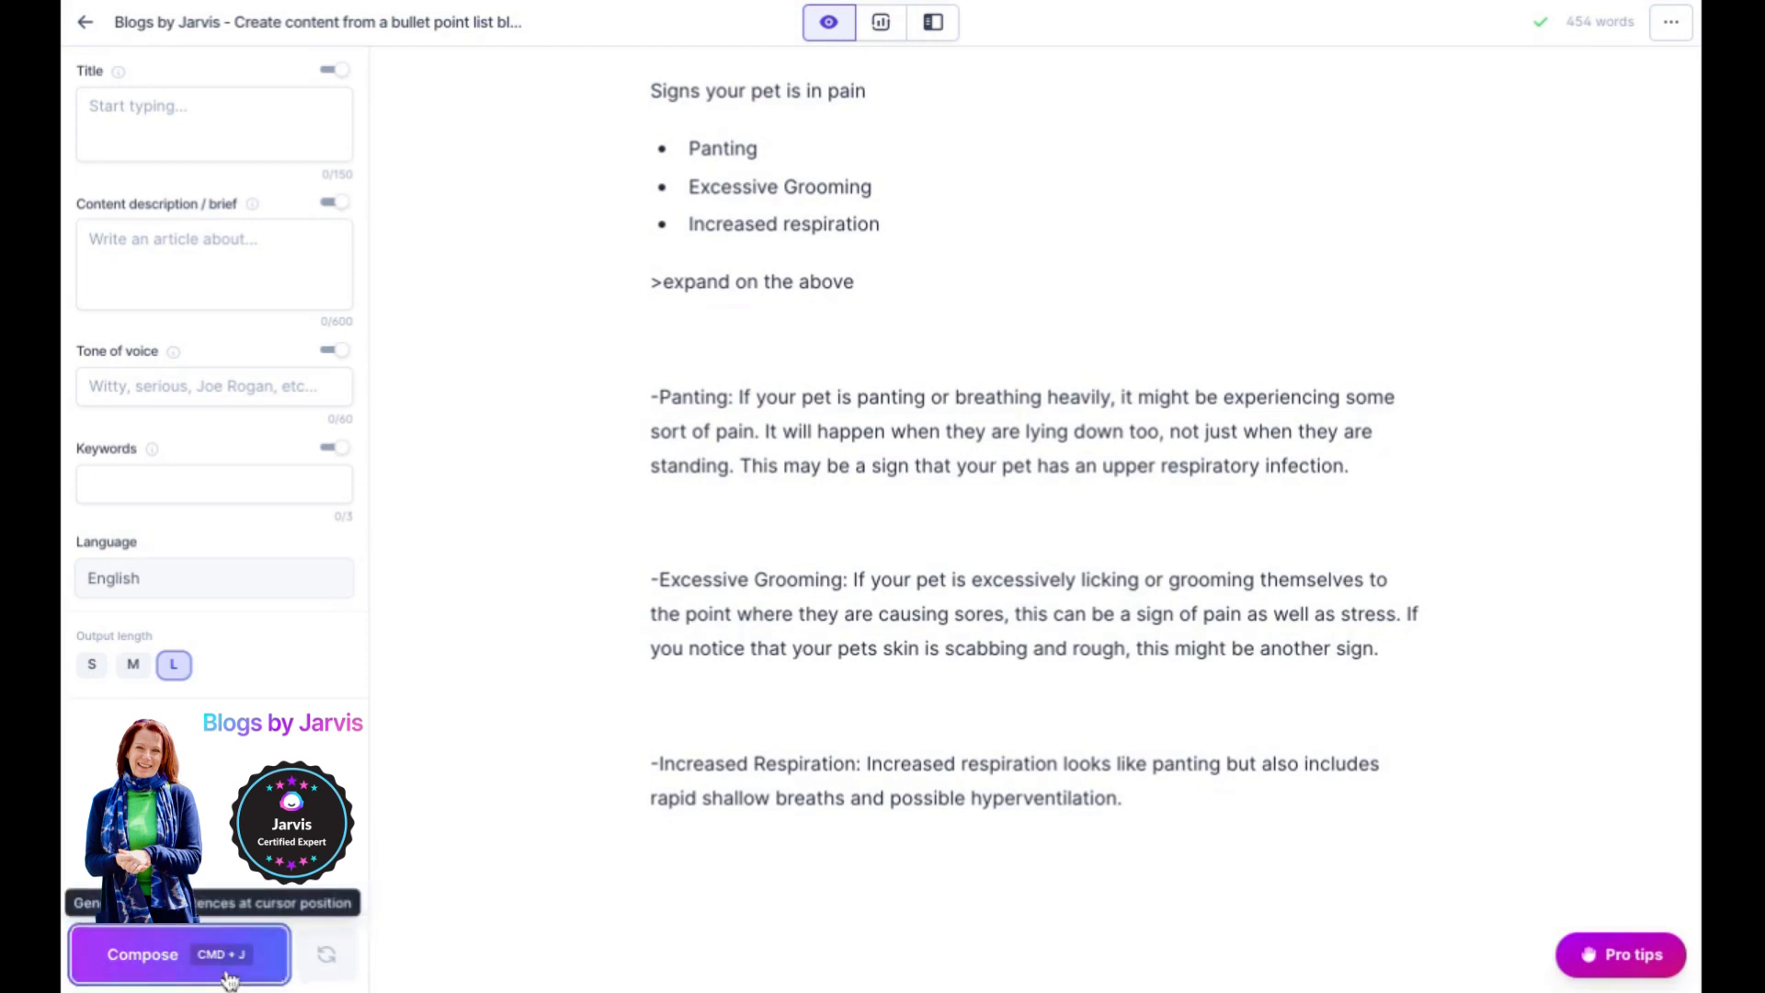
{"action": "left_click", "coordinate": [179, 954]}
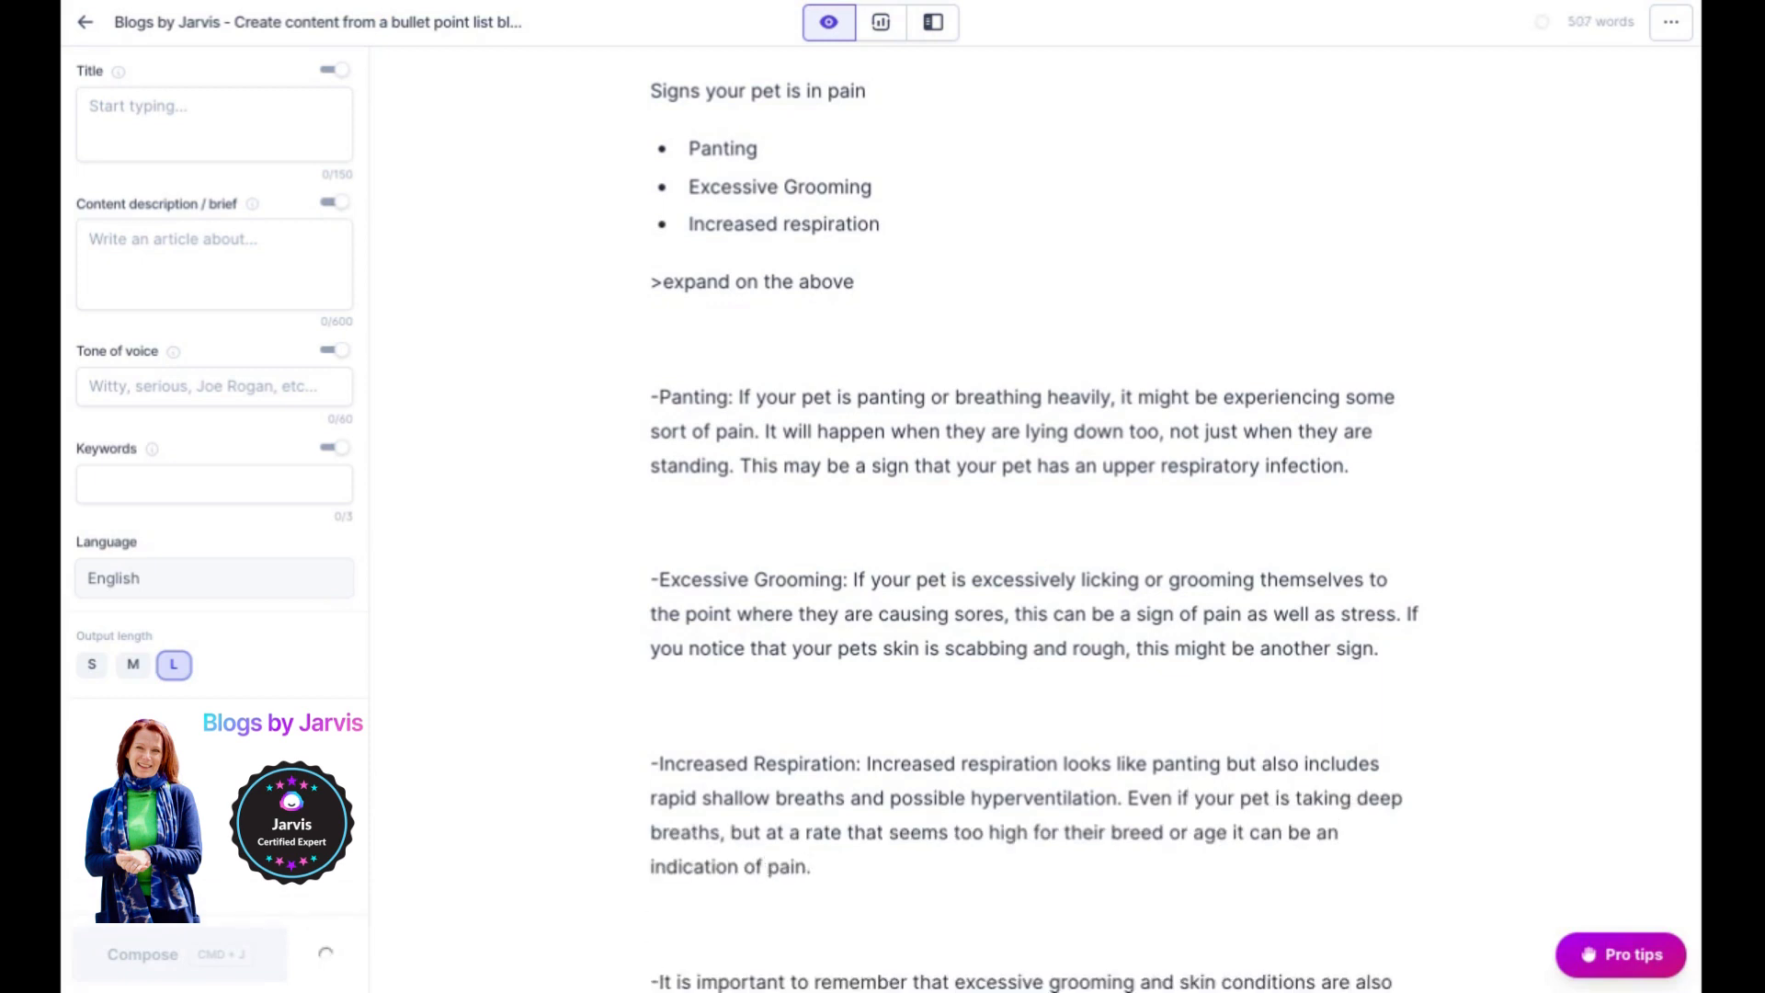
{"action": "scroll", "scroll_direction": "down", "scroll_amount": 3}
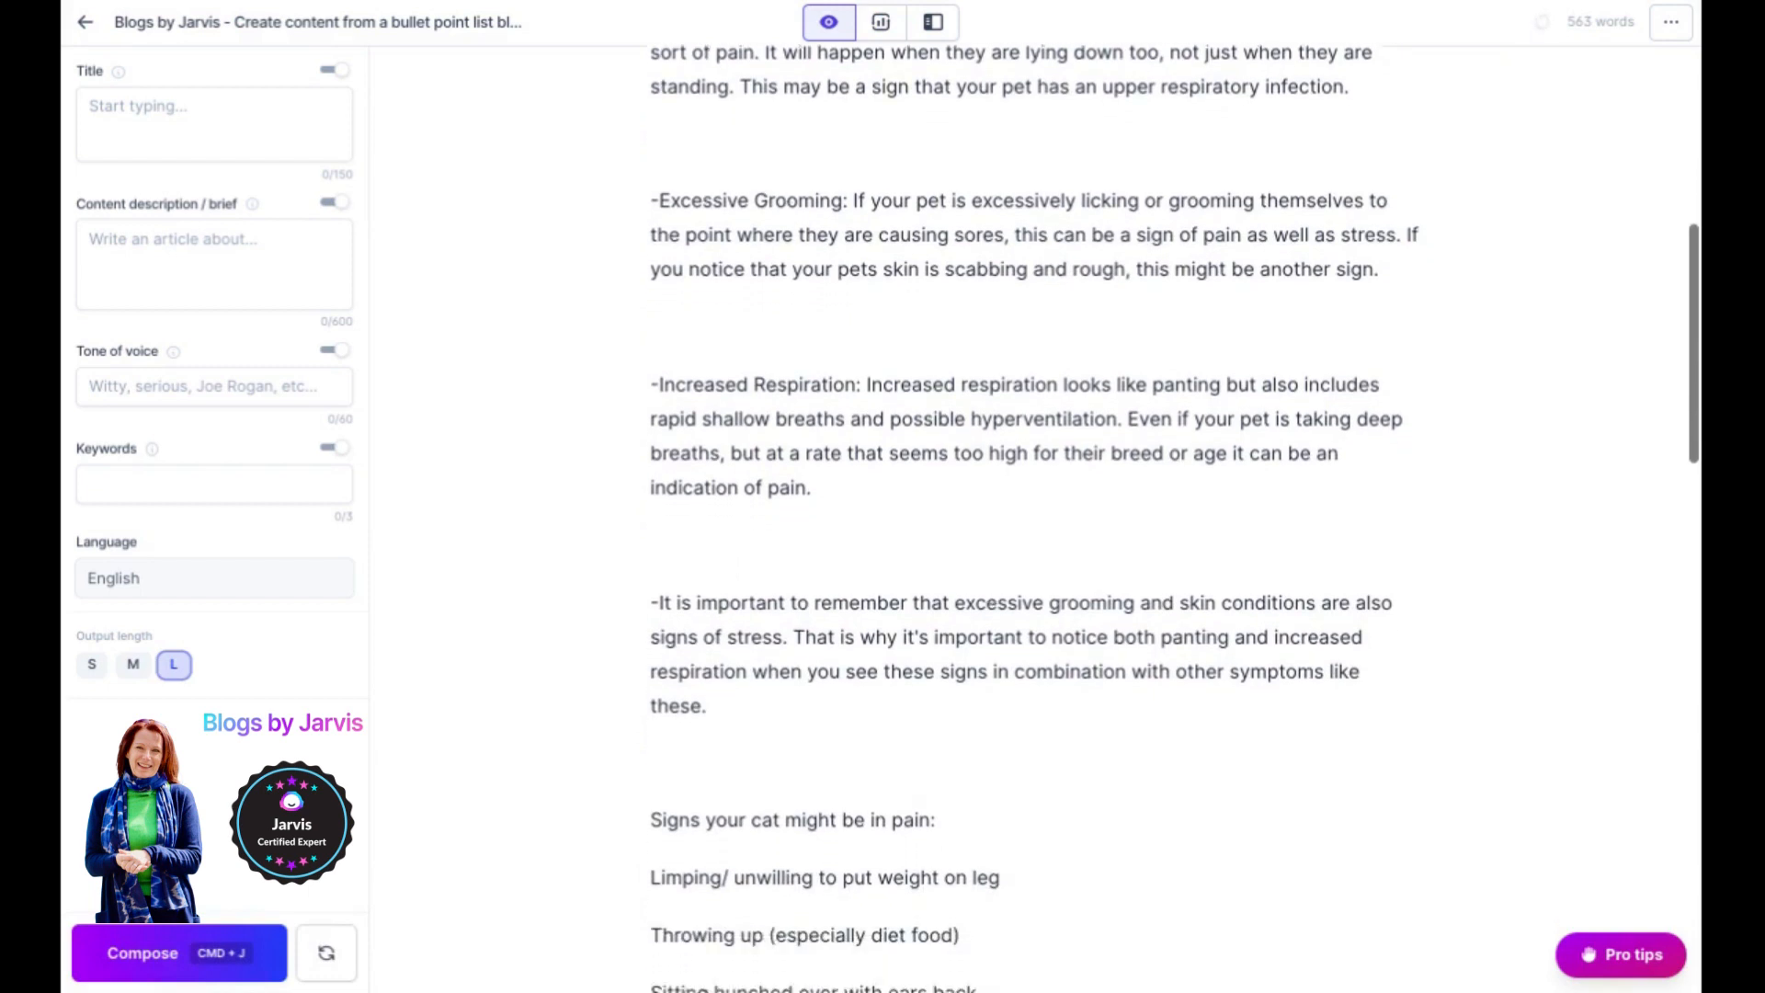
{"action": "scroll", "scroll_direction": "down", "scroll_amount": 3}
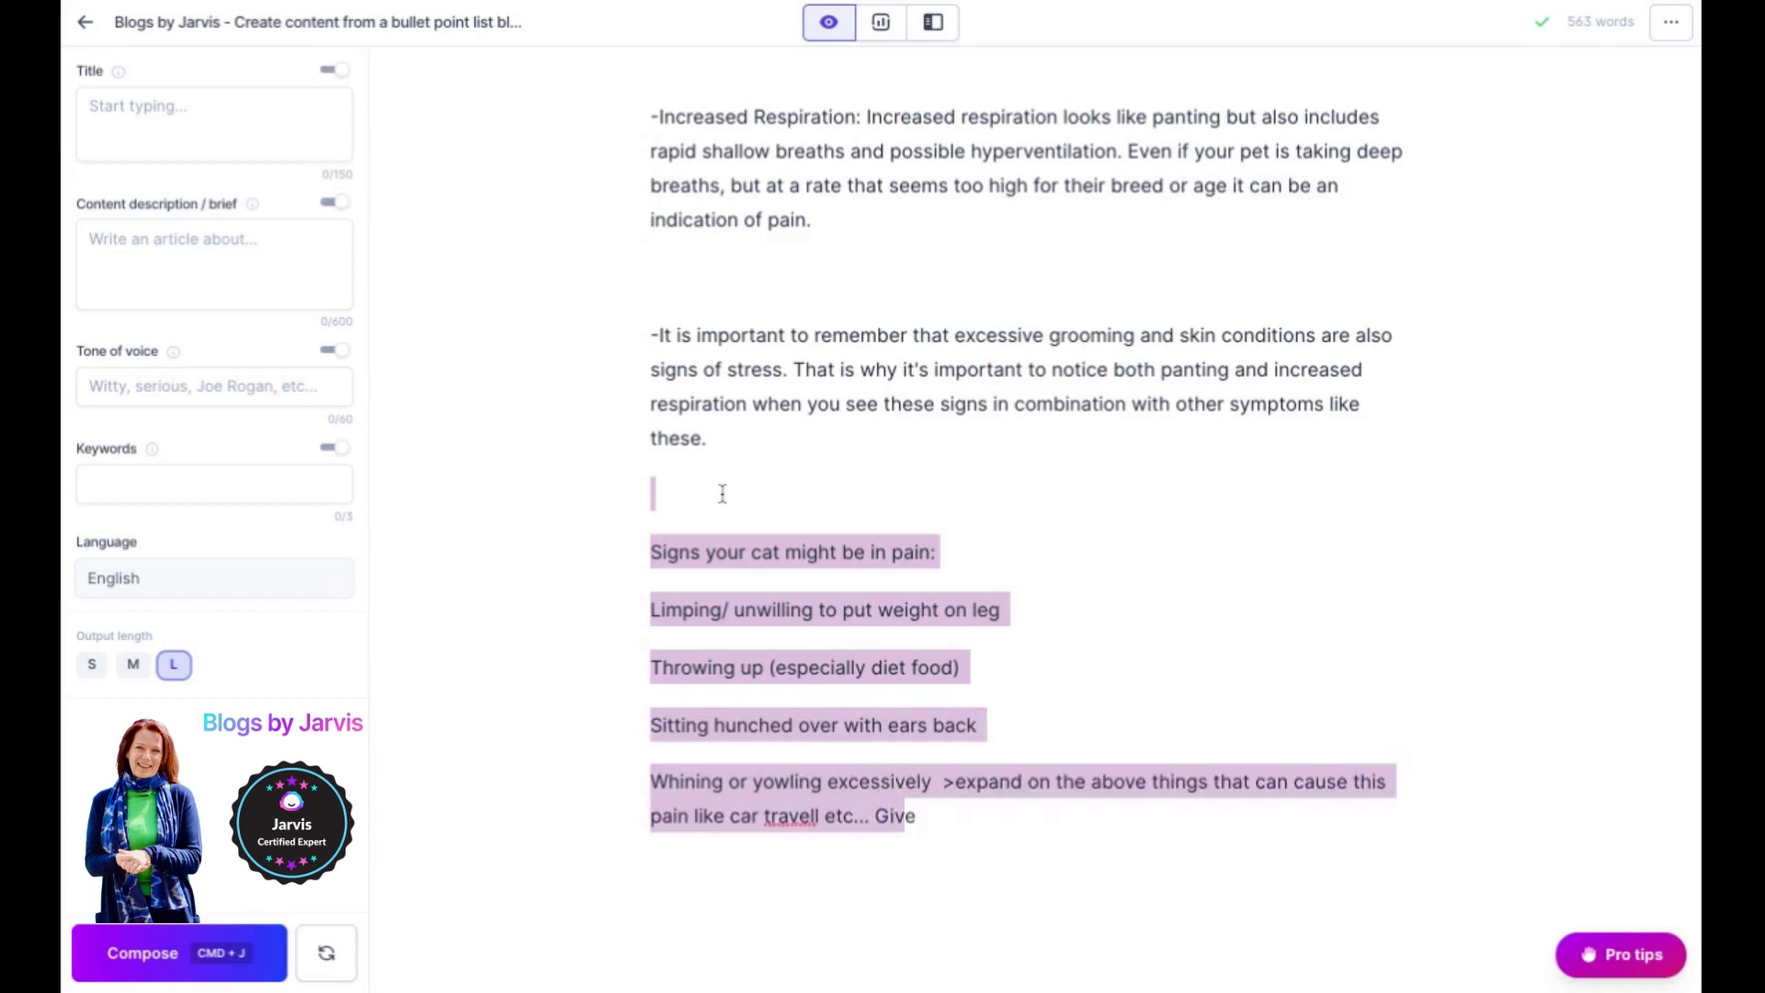
{"action": "left_click", "coordinate": [1226, 586]}
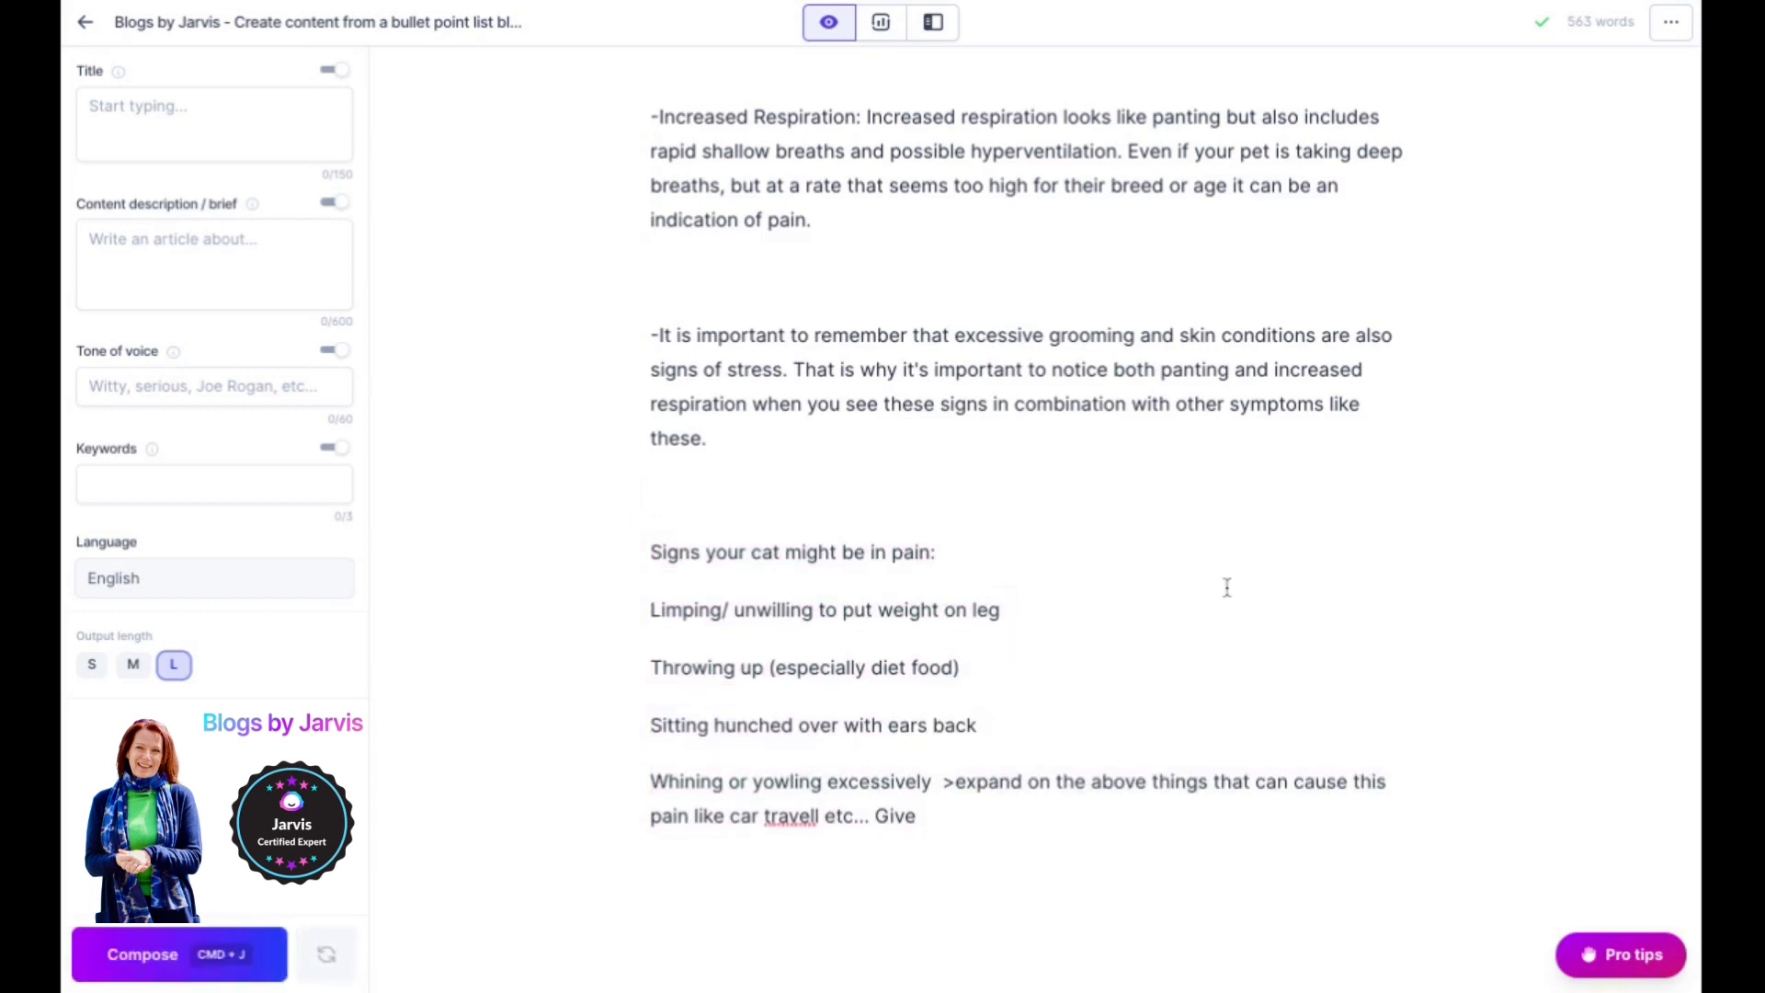
{"action": "left_click", "coordinate": [651, 609]}
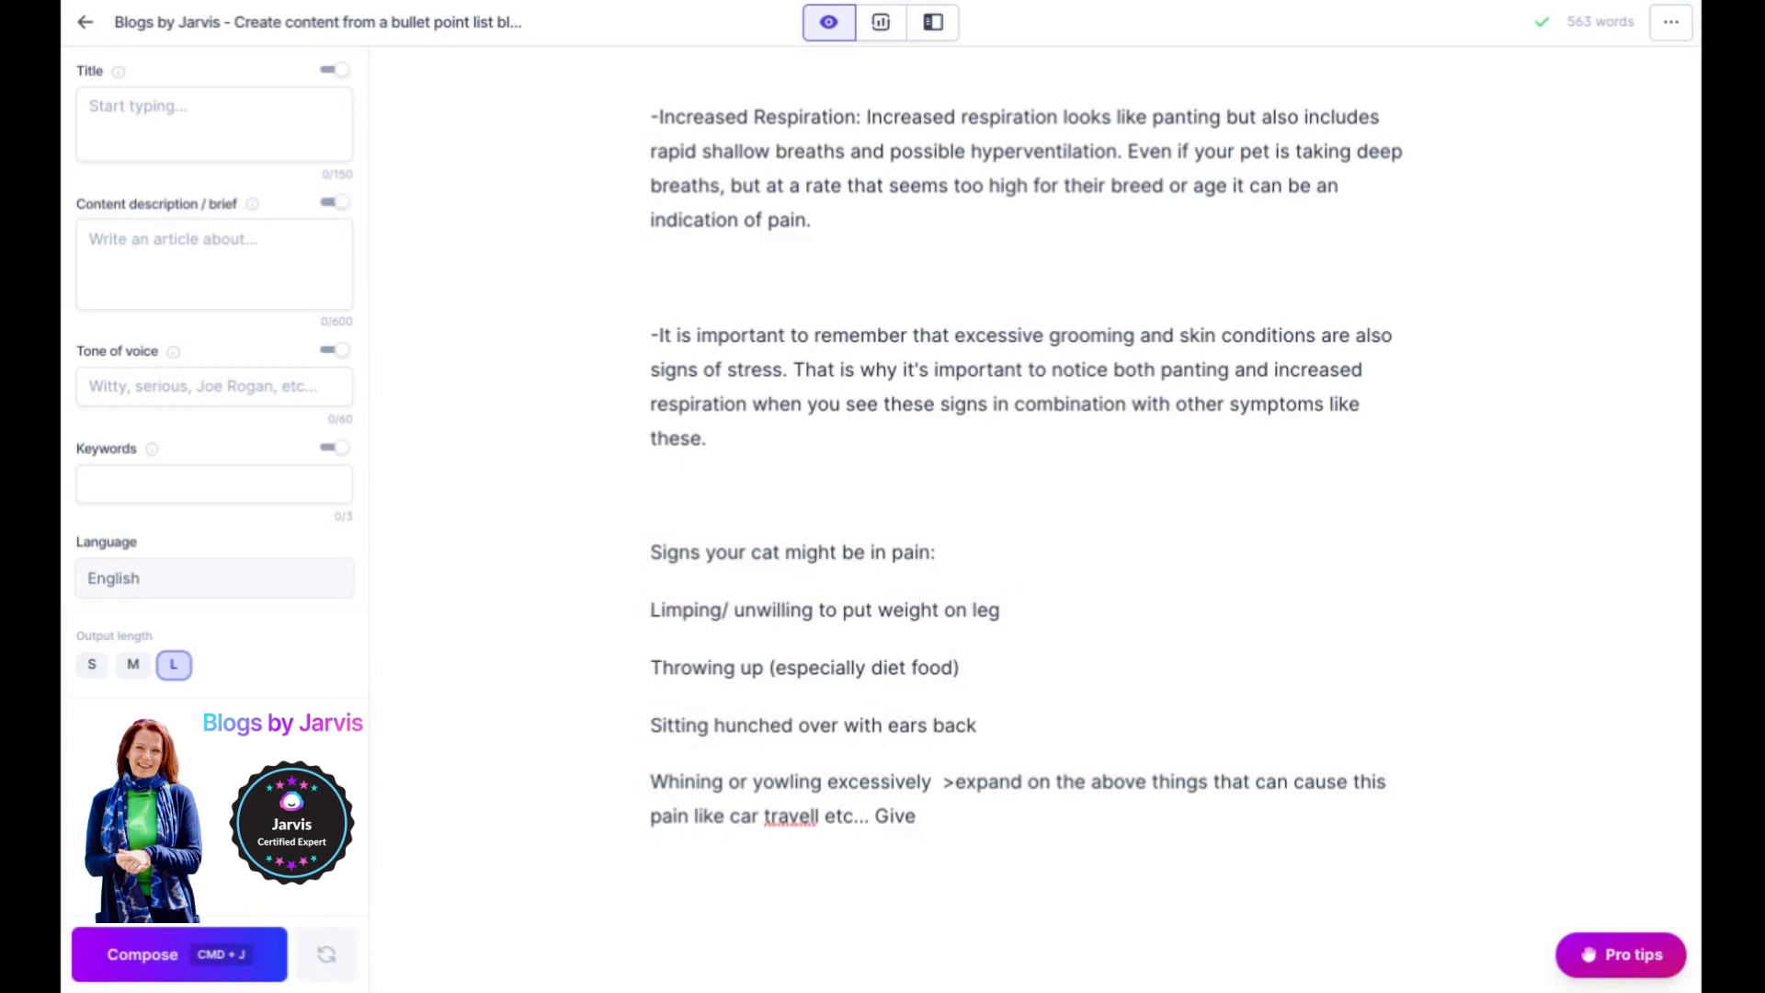
{"action": "left_click", "coordinate": [651, 608]}
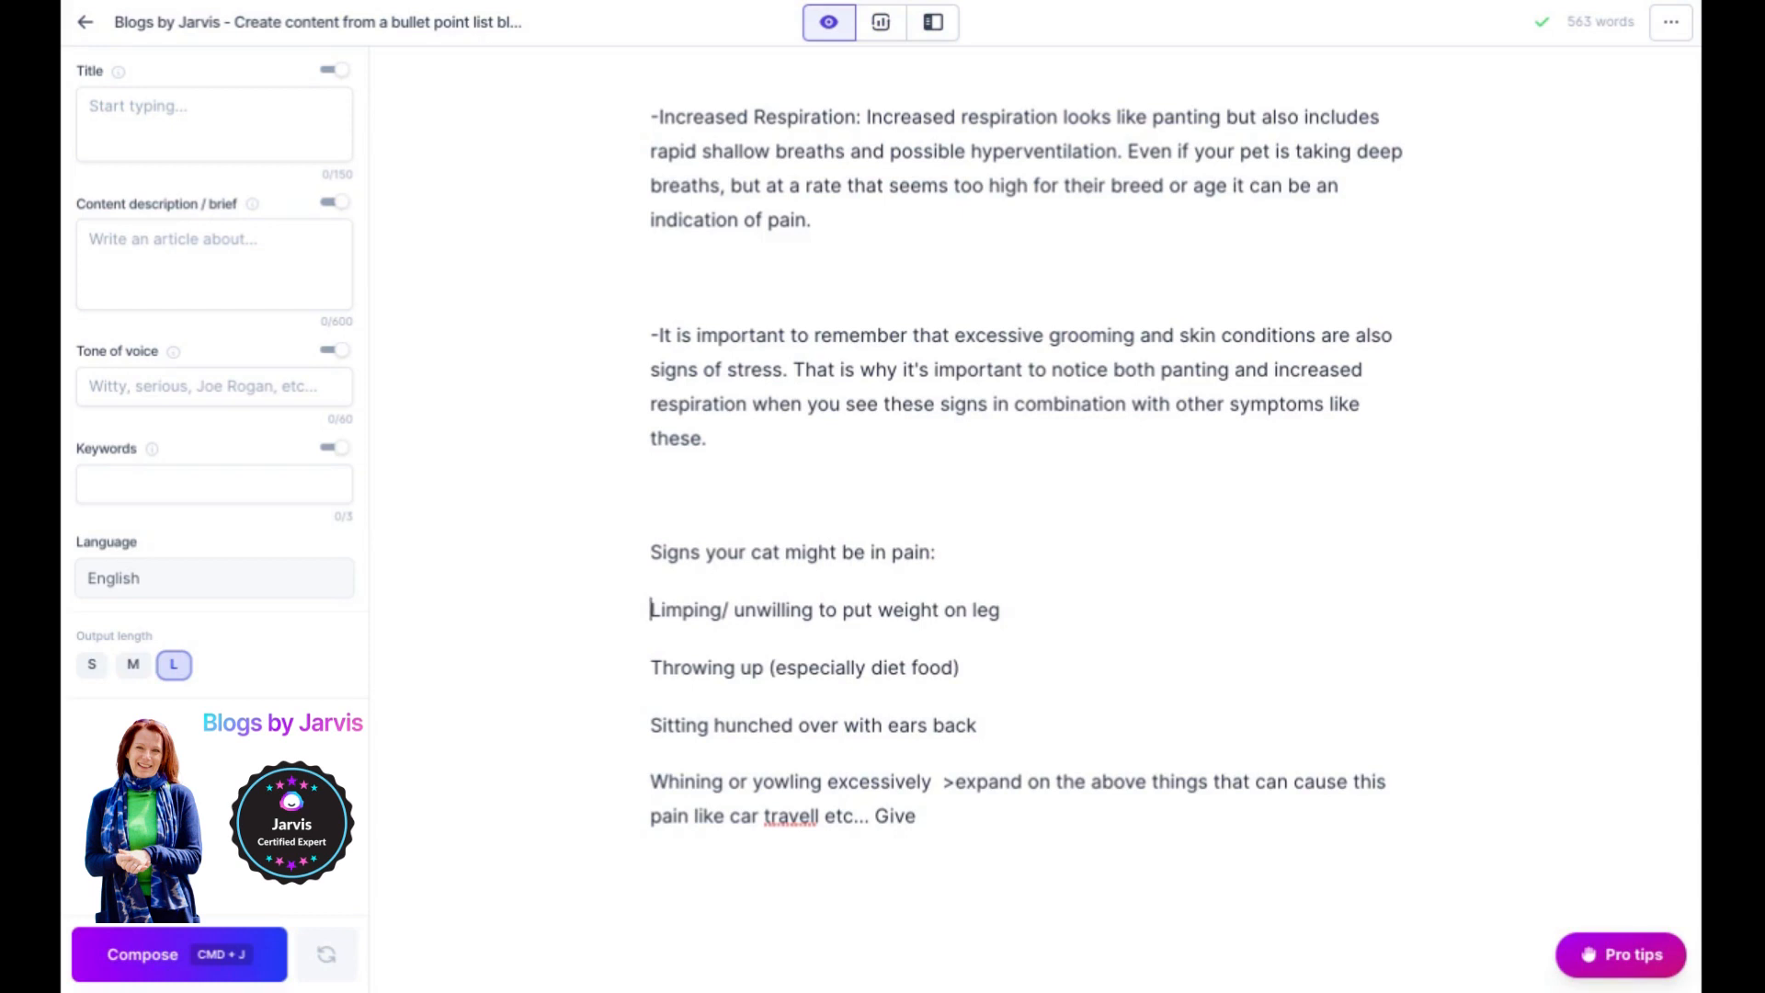
- Return to the 'Signs your pet is in pain' list and compose another expansion of the three bullets
{"action": "double_click", "coordinate": [686, 609]}
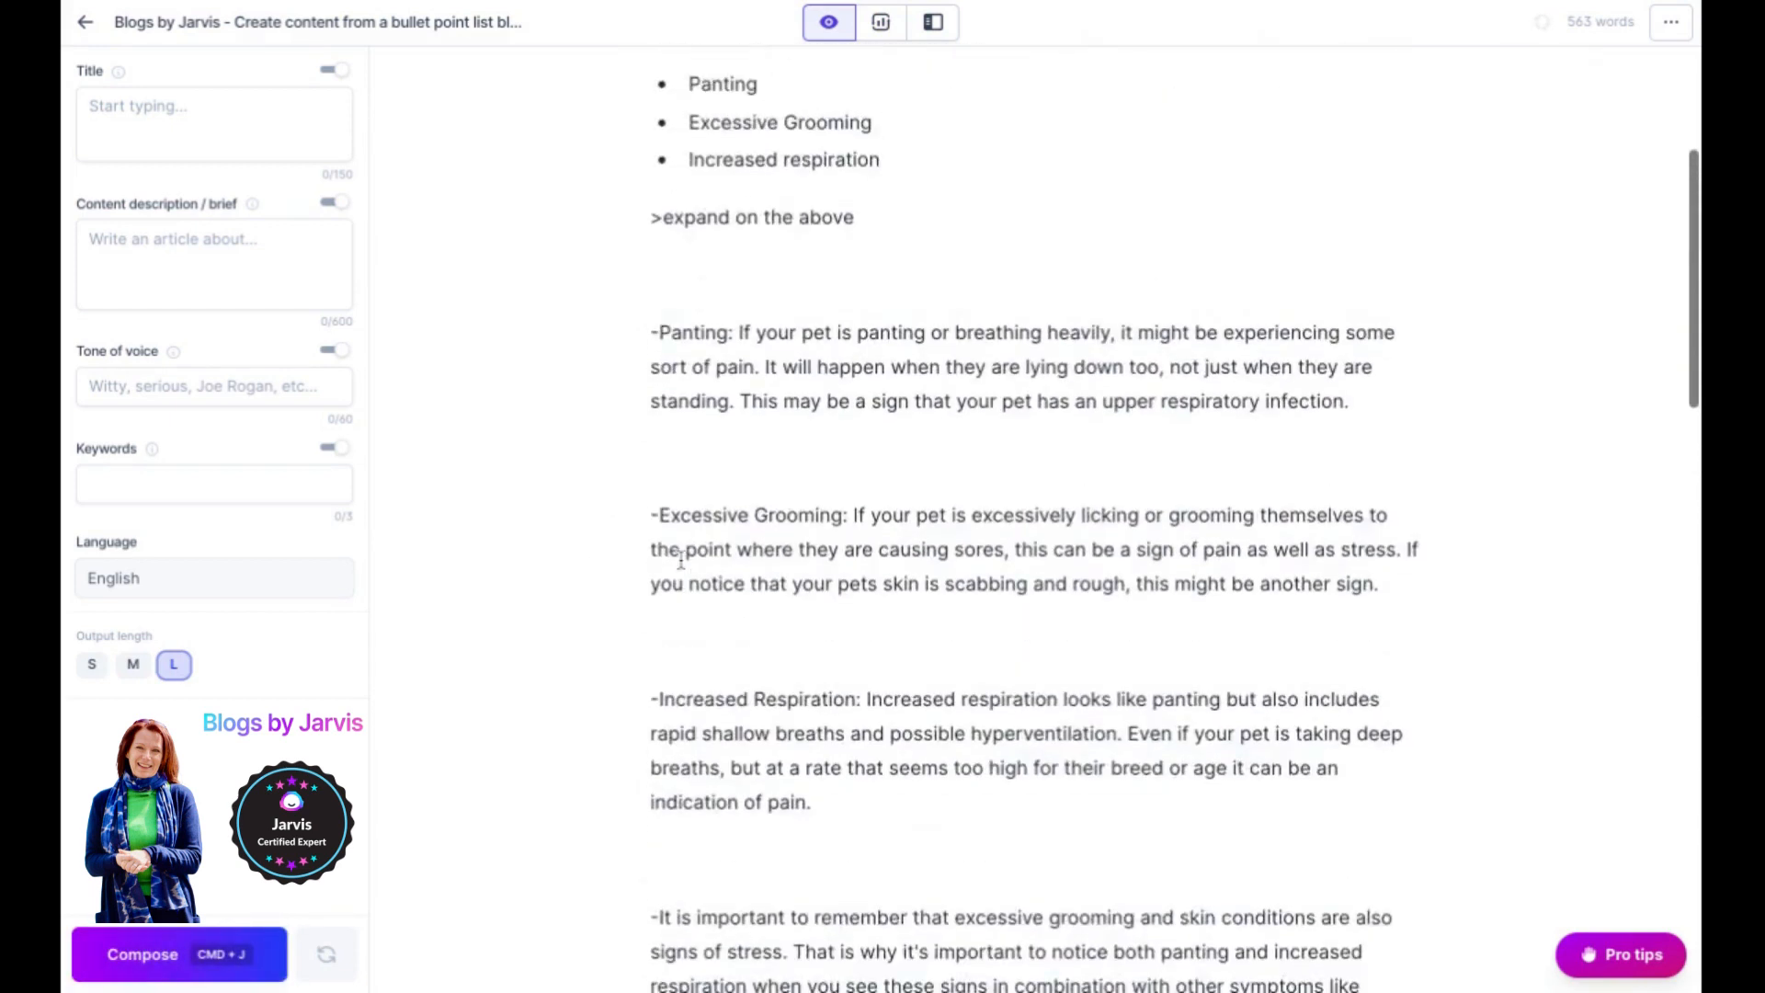
{"action": "scroll", "scroll_direction": "up", "scroll_amount": 3}
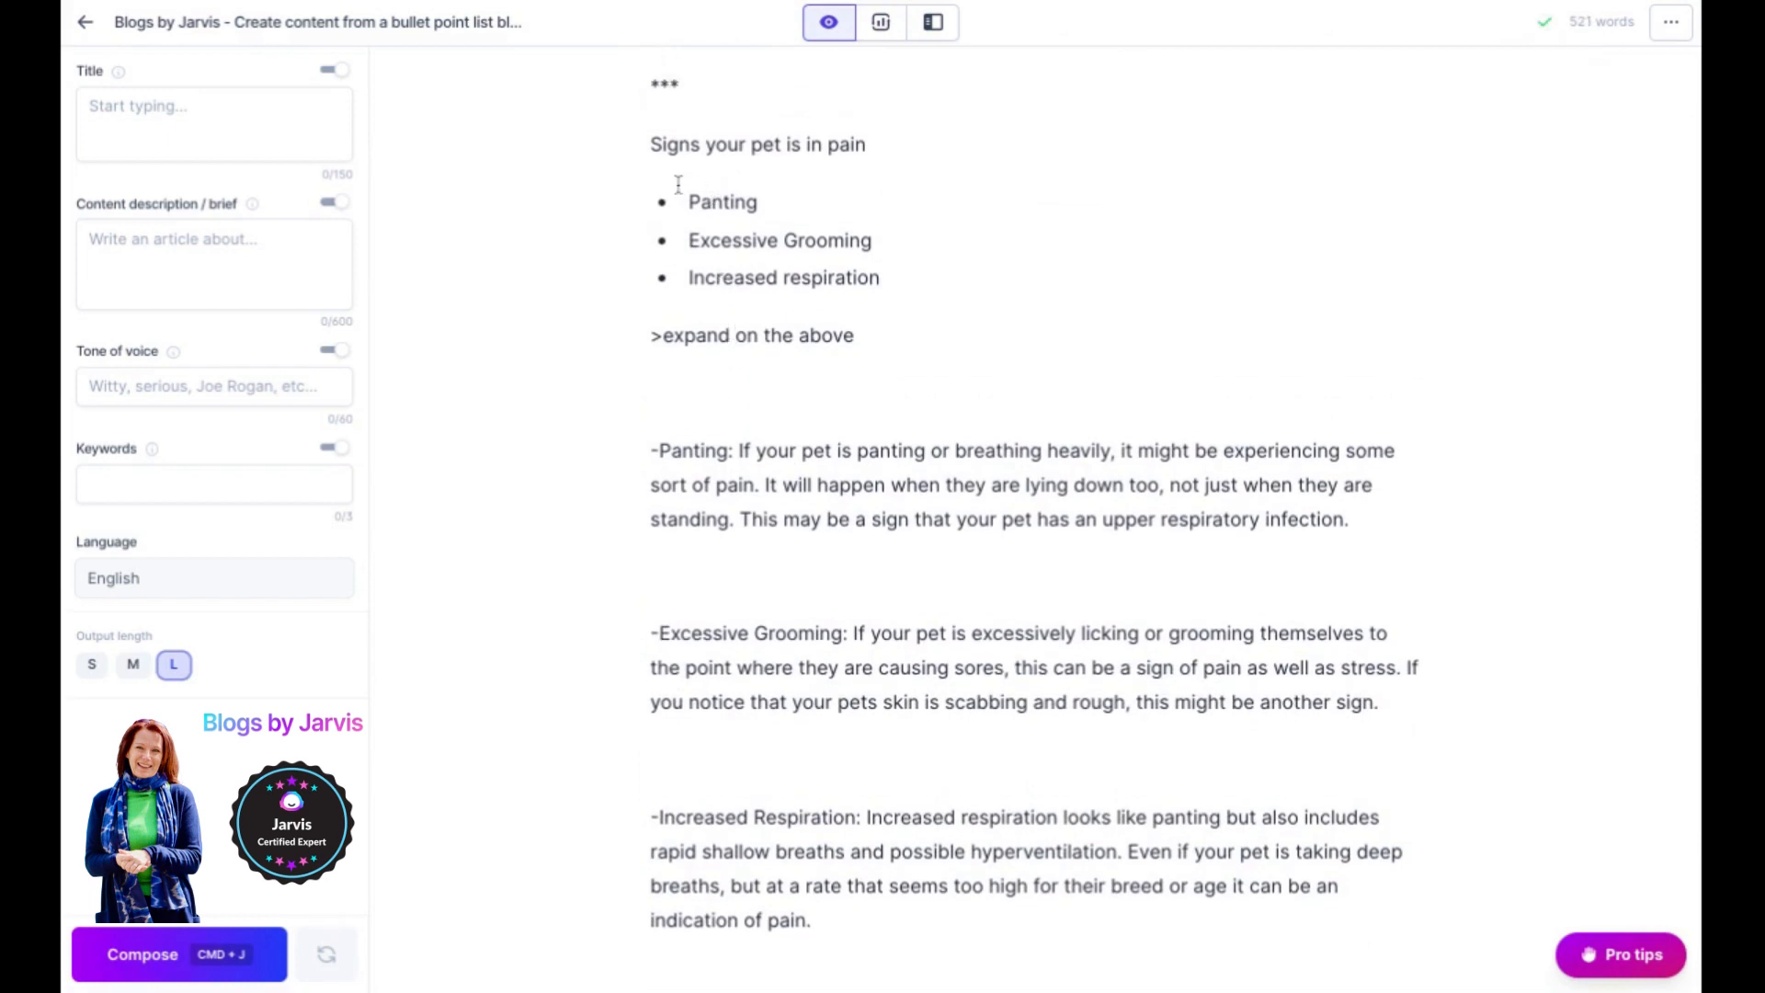
{"action": "mouse_move", "coordinate": [755, 450]}
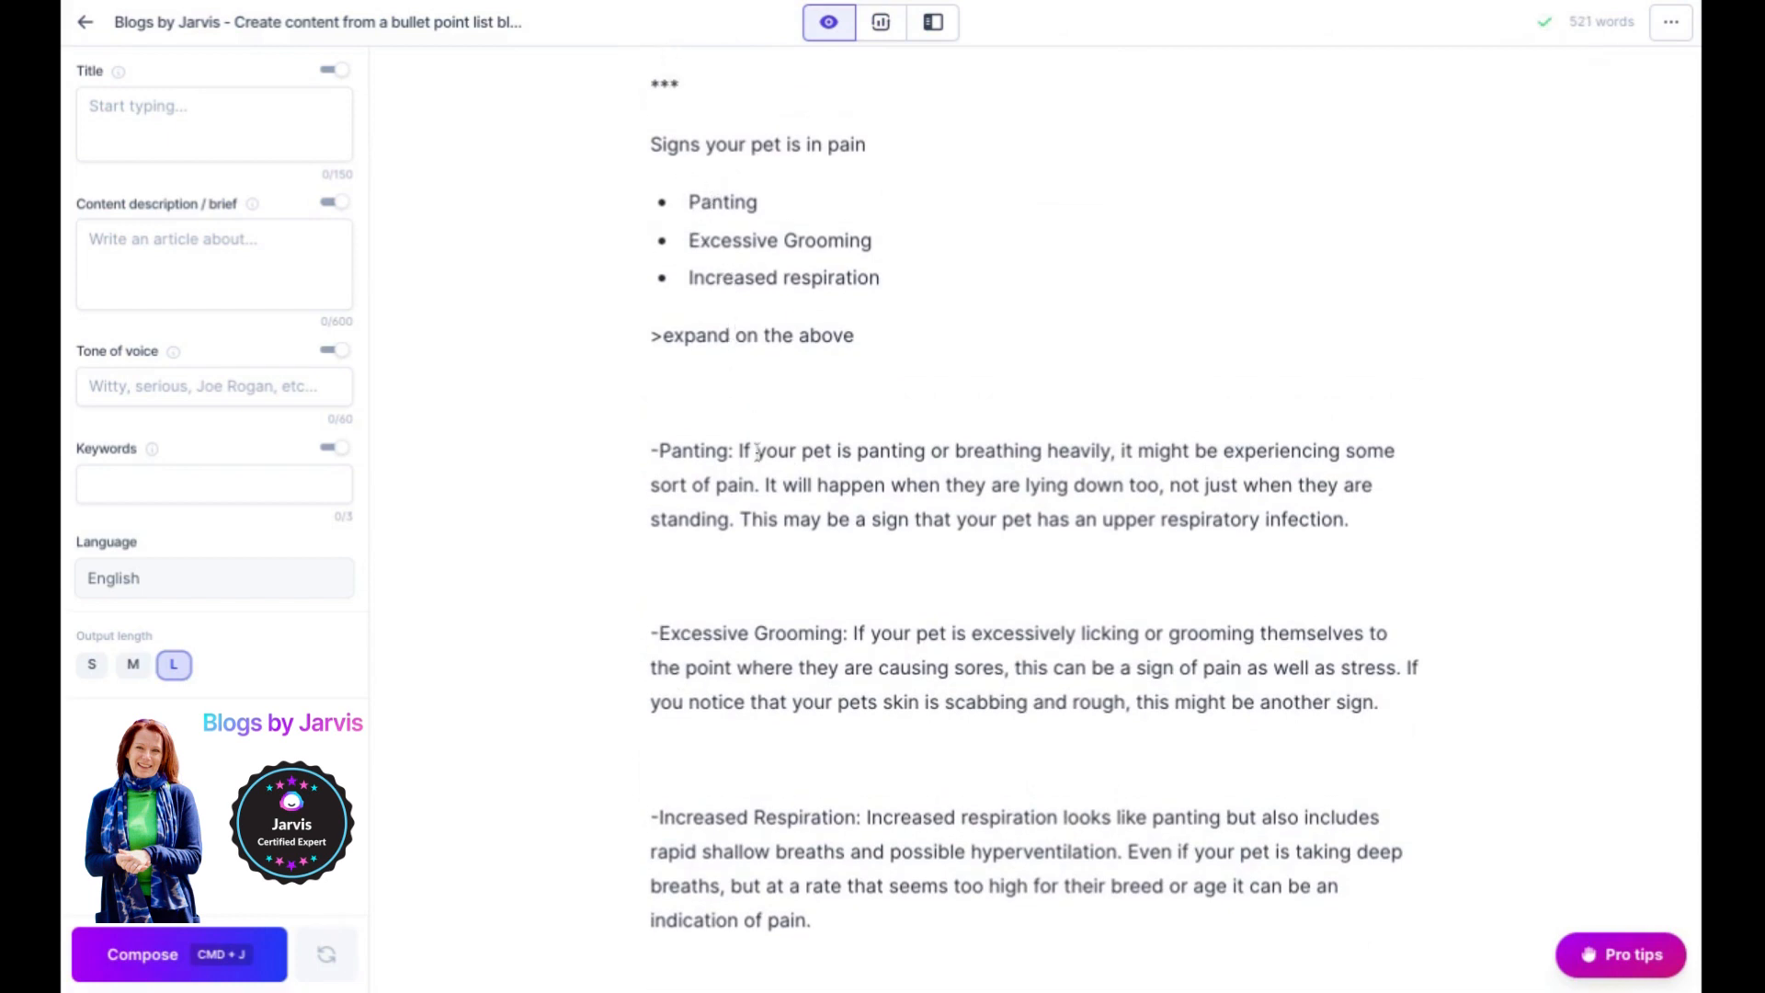
{"action": "mouse_move", "coordinate": [774, 817]}
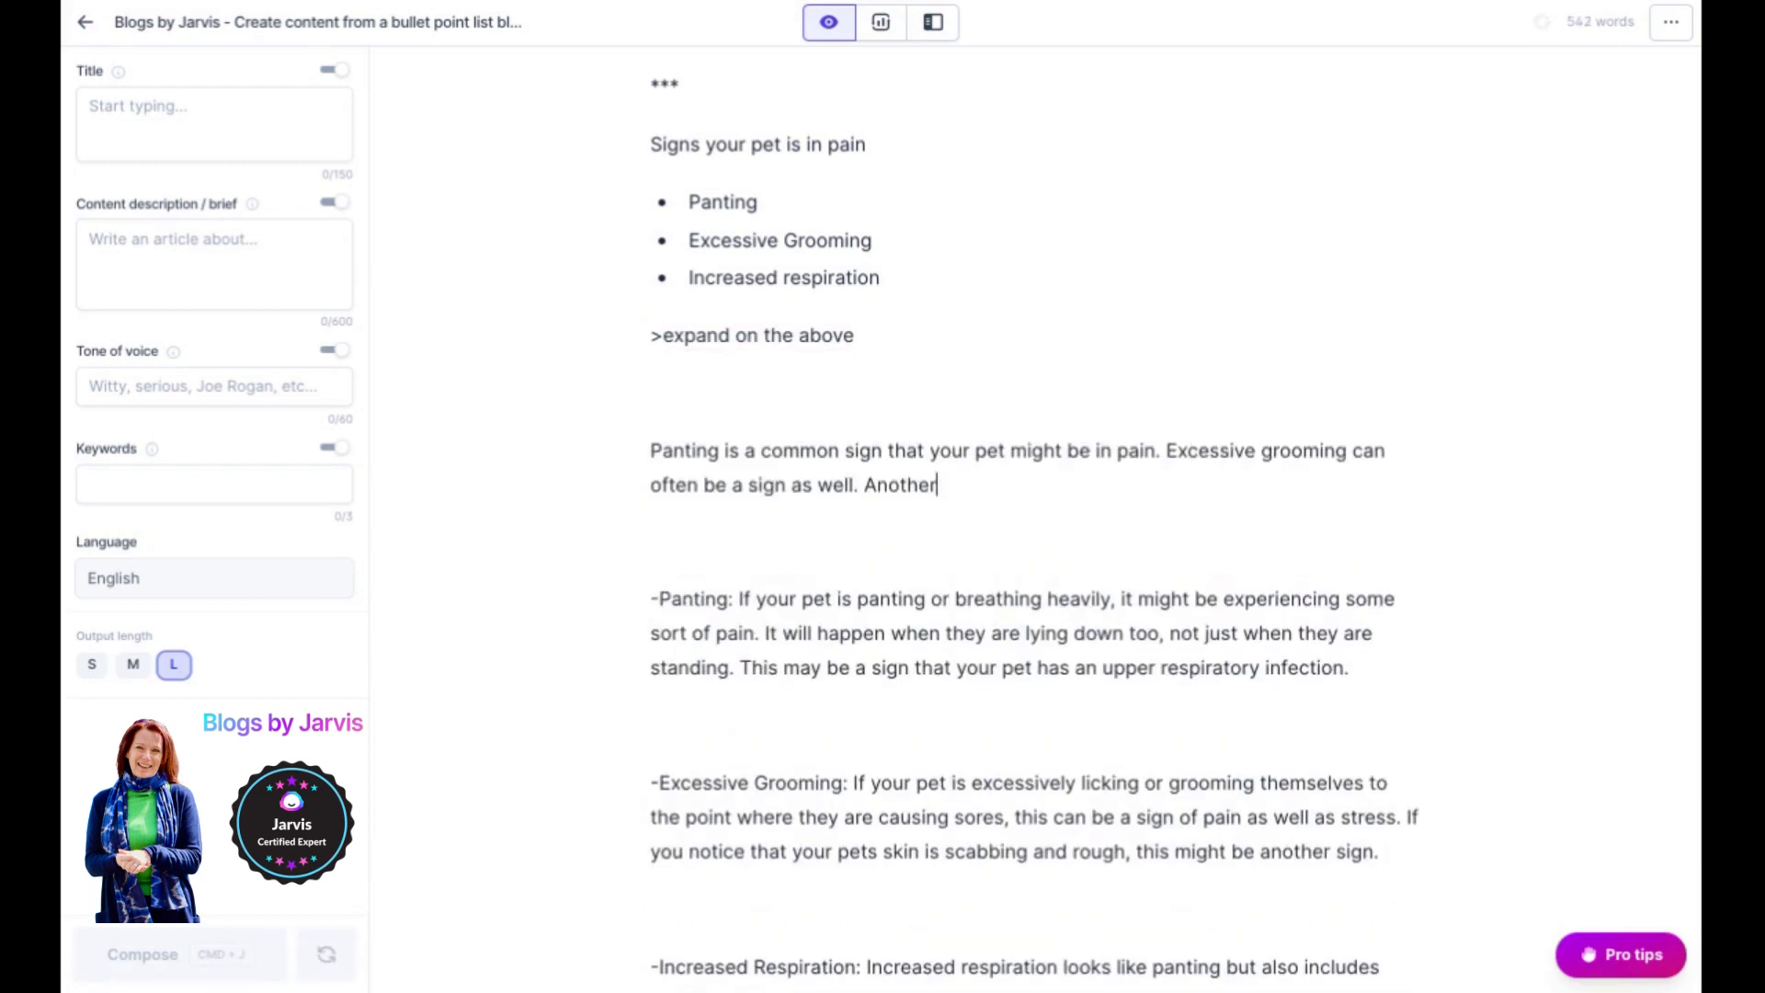
- Compose further versions below the paragraph, including one on panting or shortness of breath
{"action": "left_click", "coordinate": [179, 954]}
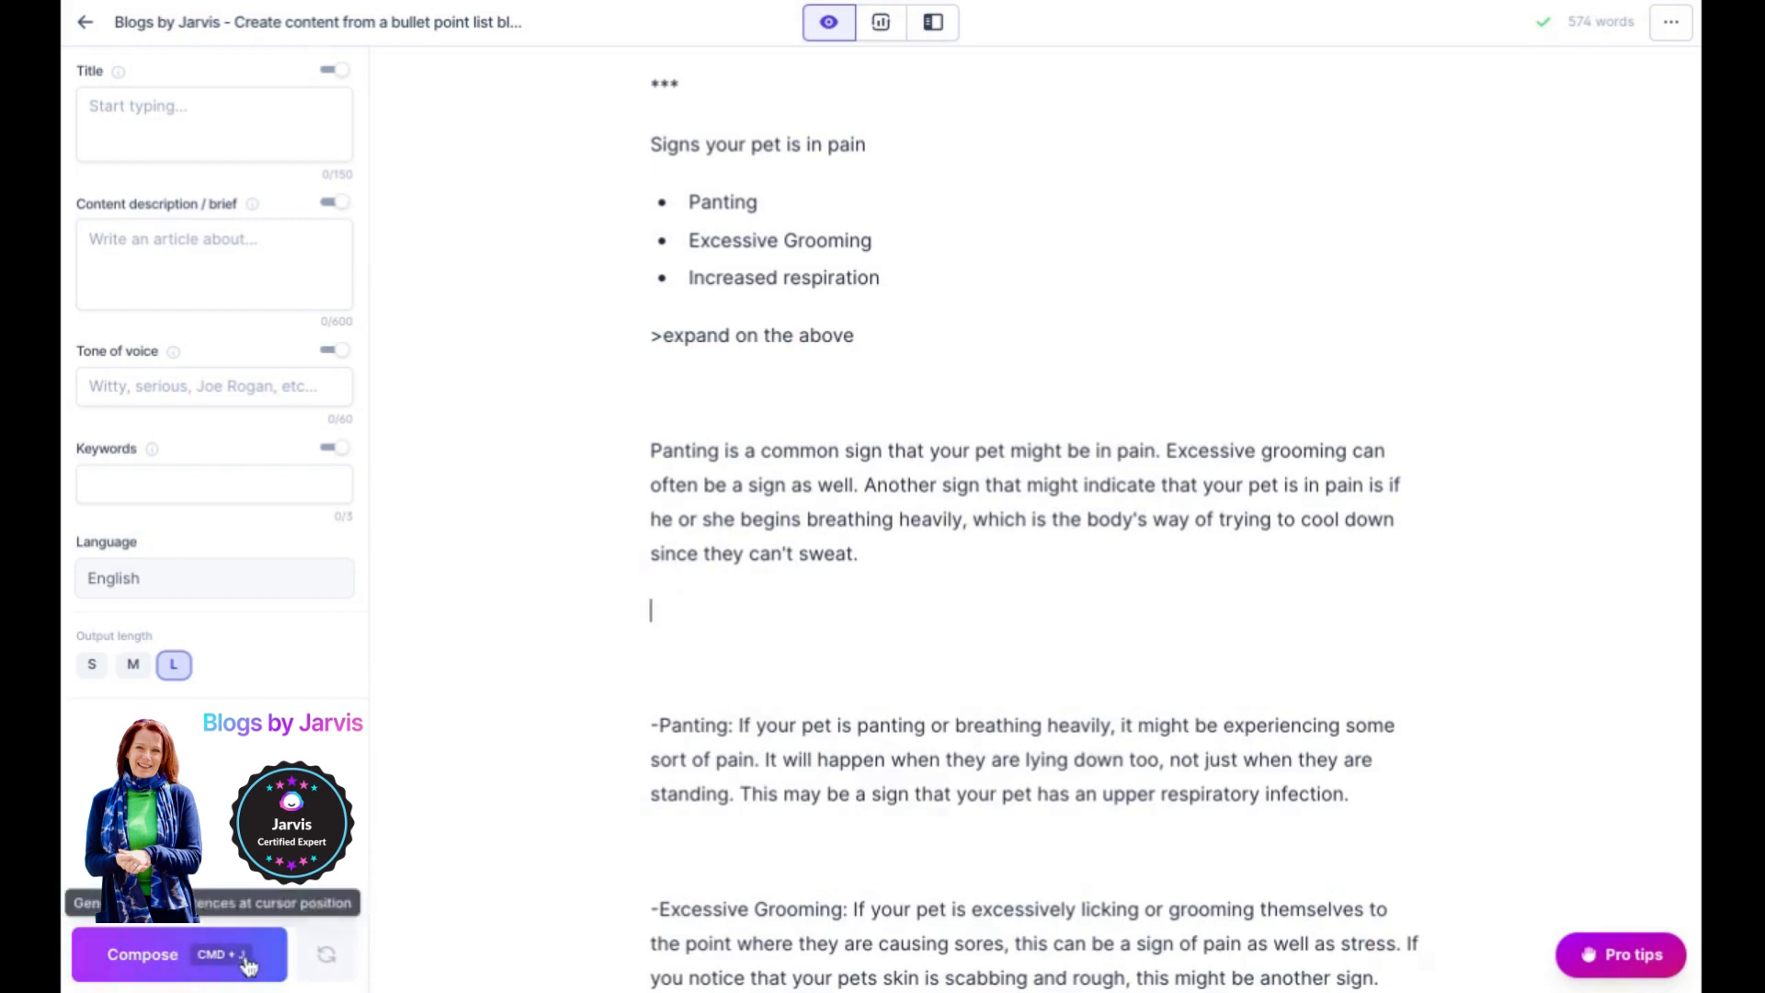
{"action": "left_click", "coordinate": [178, 954]}
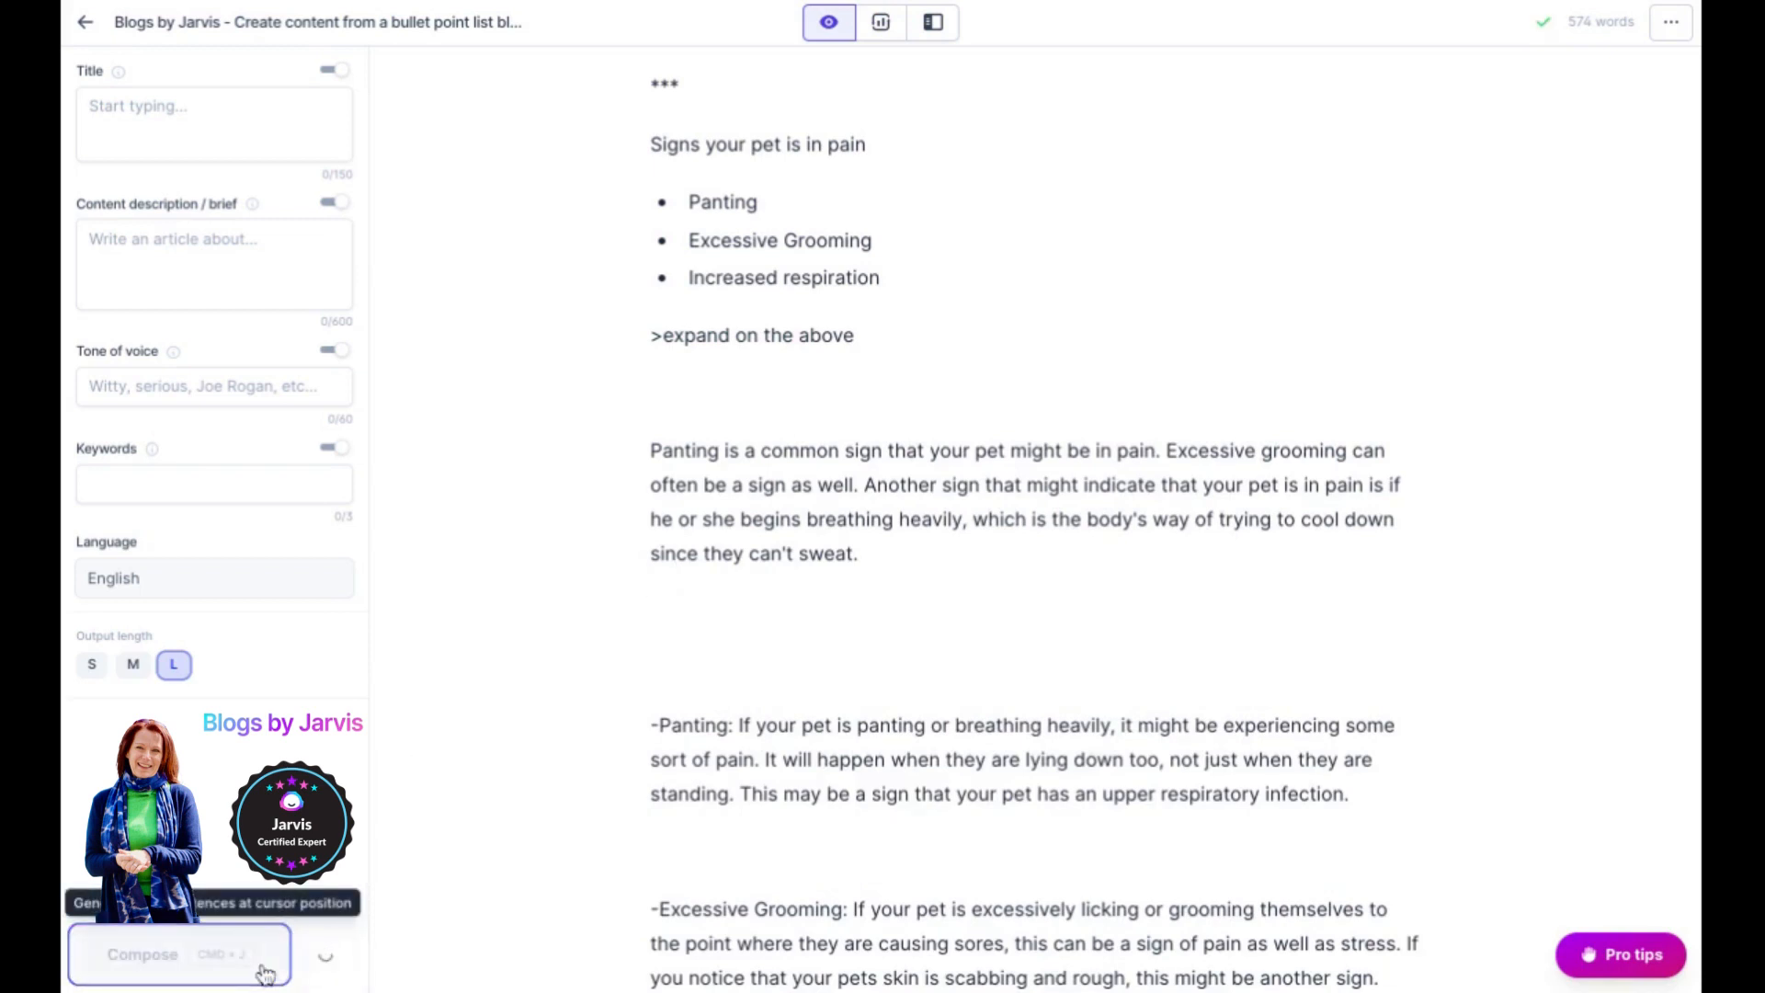
{"action": "left_click", "coordinate": [178, 954]}
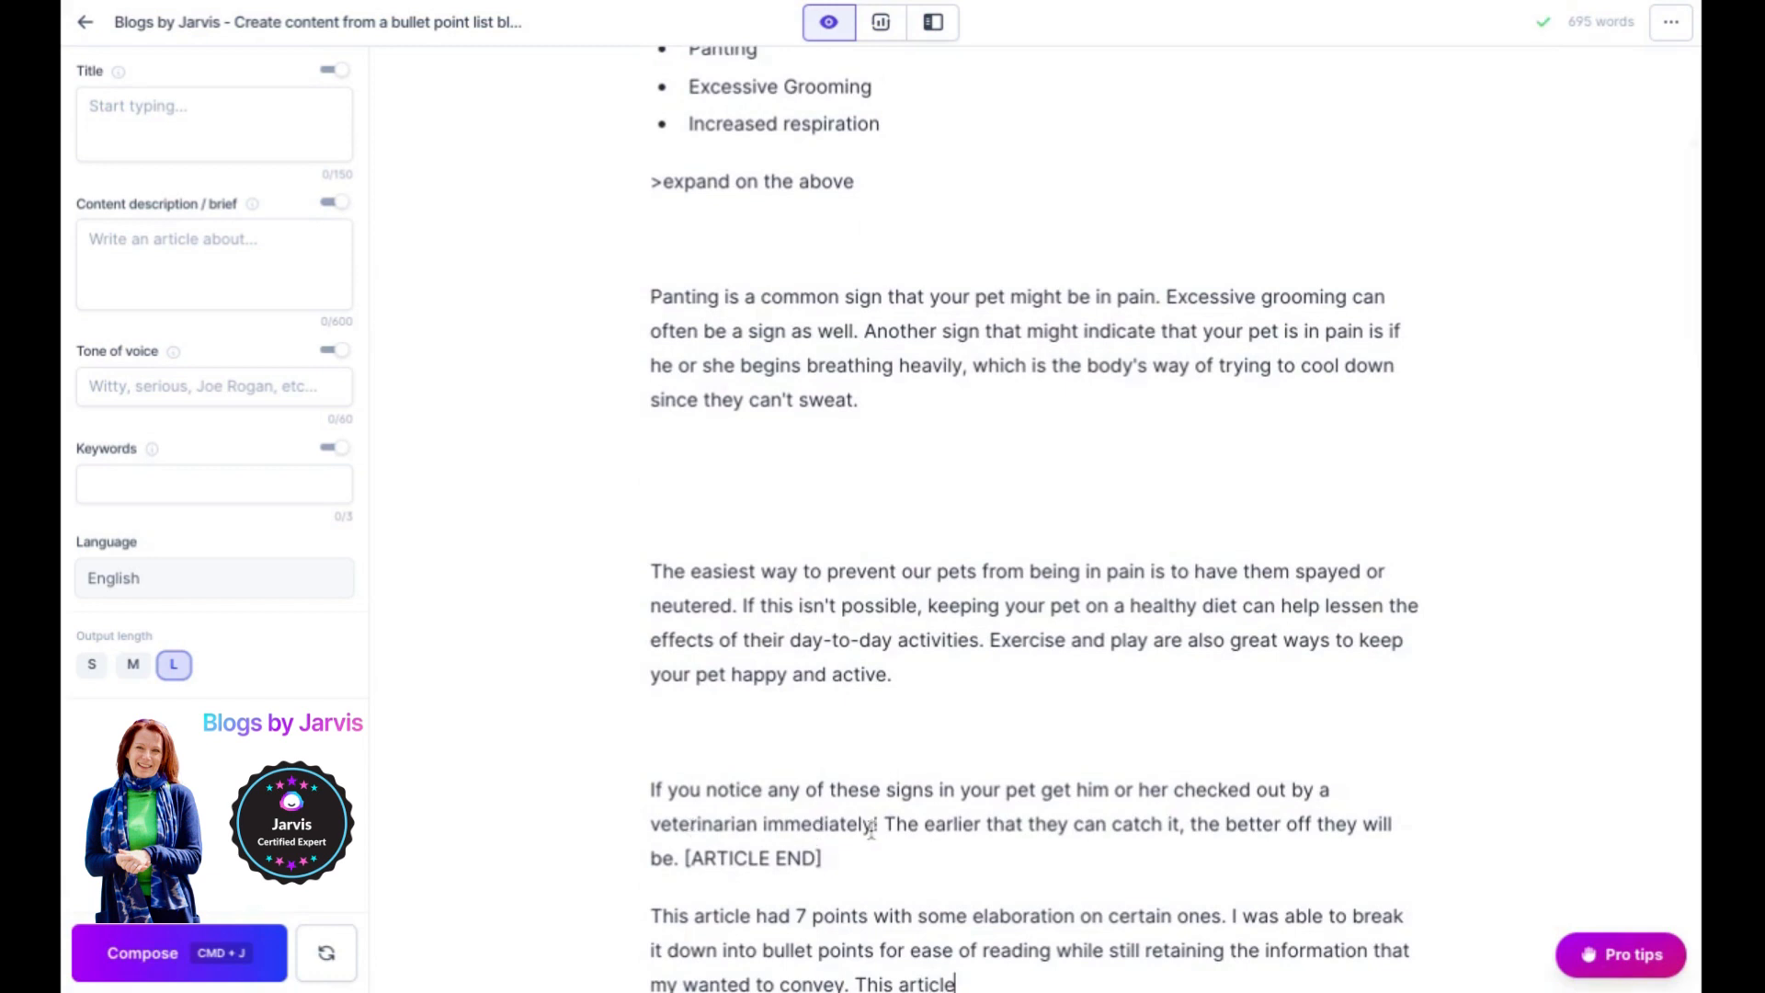
{"action": "double_click", "coordinate": [805, 824]}
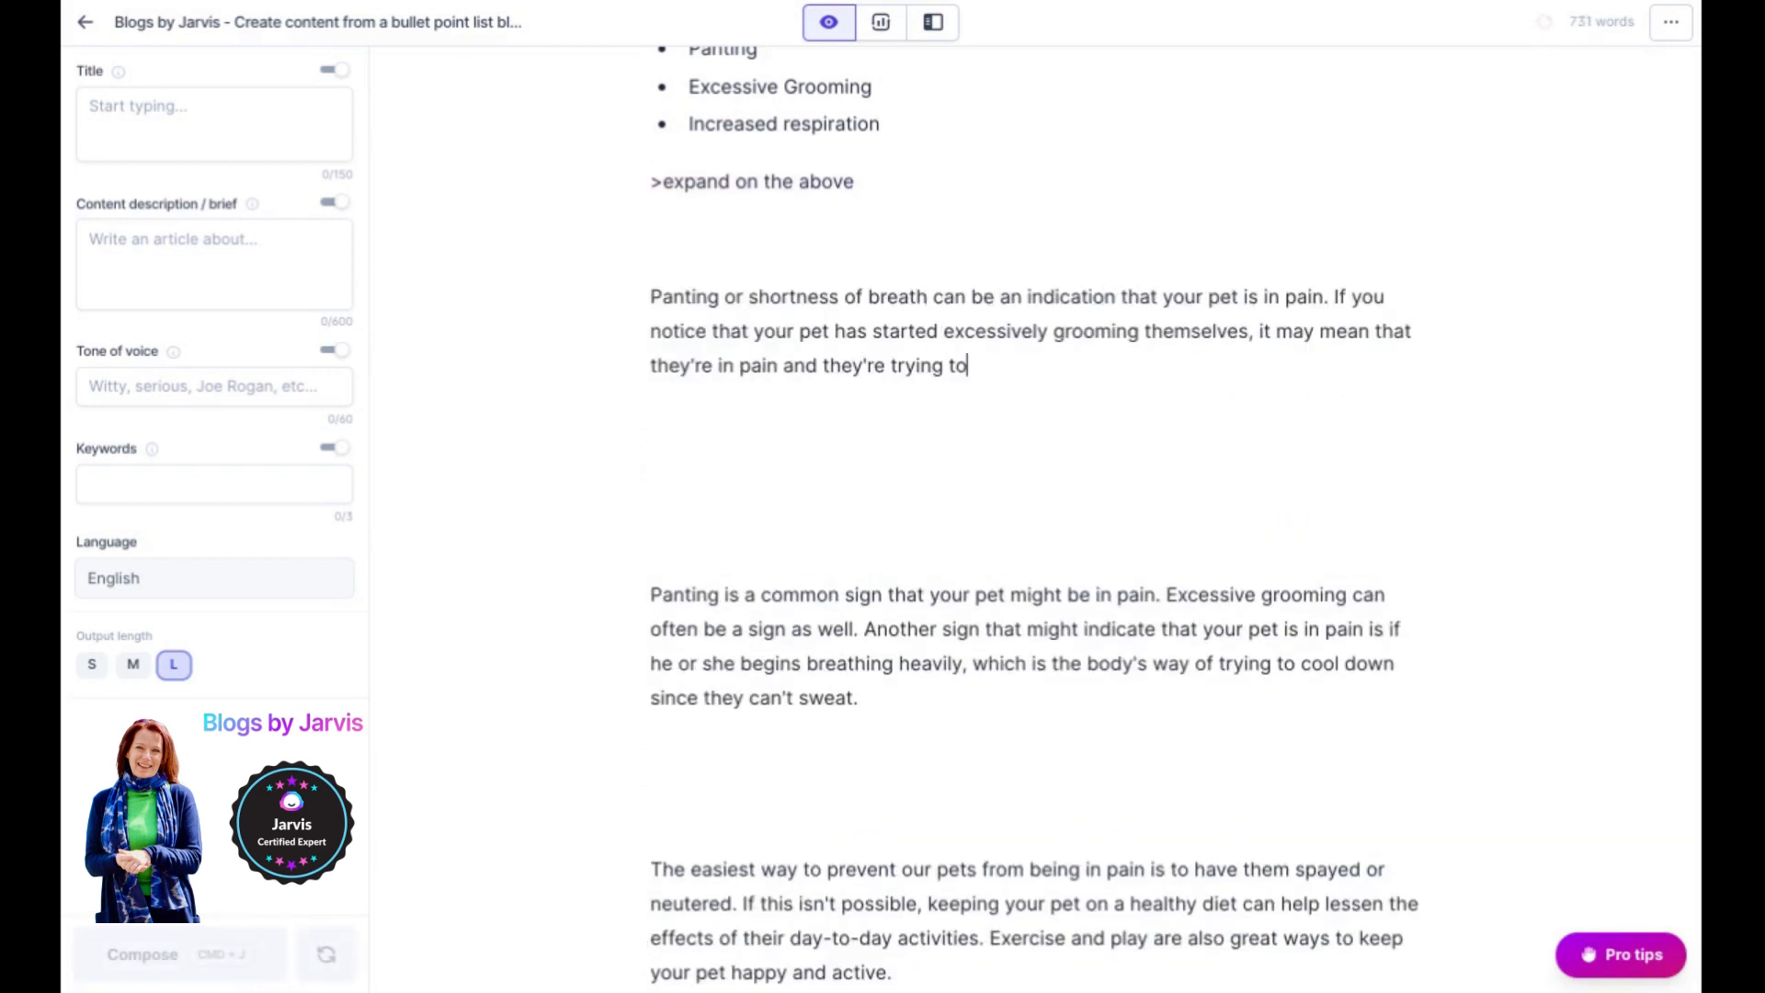
- Continue the shortness-of-breath paragraph with a vet recommendation and start another pain-signs version
{"action": "left_click", "coordinate": [178, 954]}
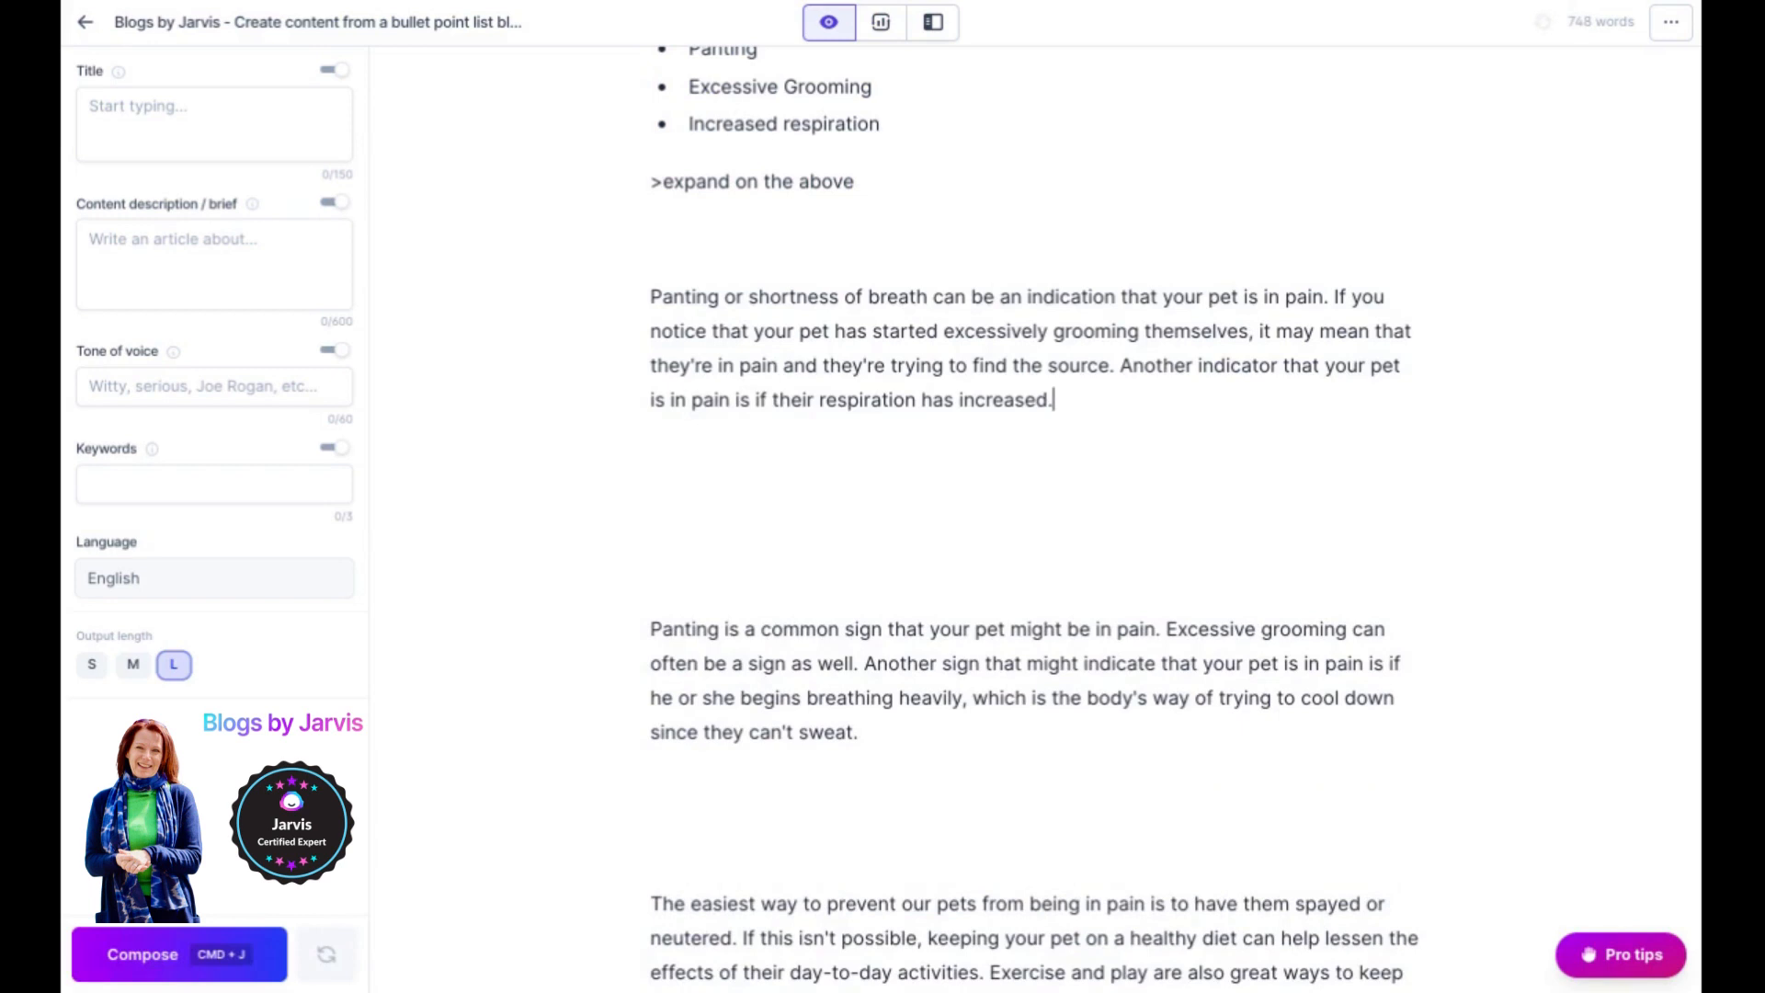
{"action": "mouse_move", "coordinate": [180, 954]}
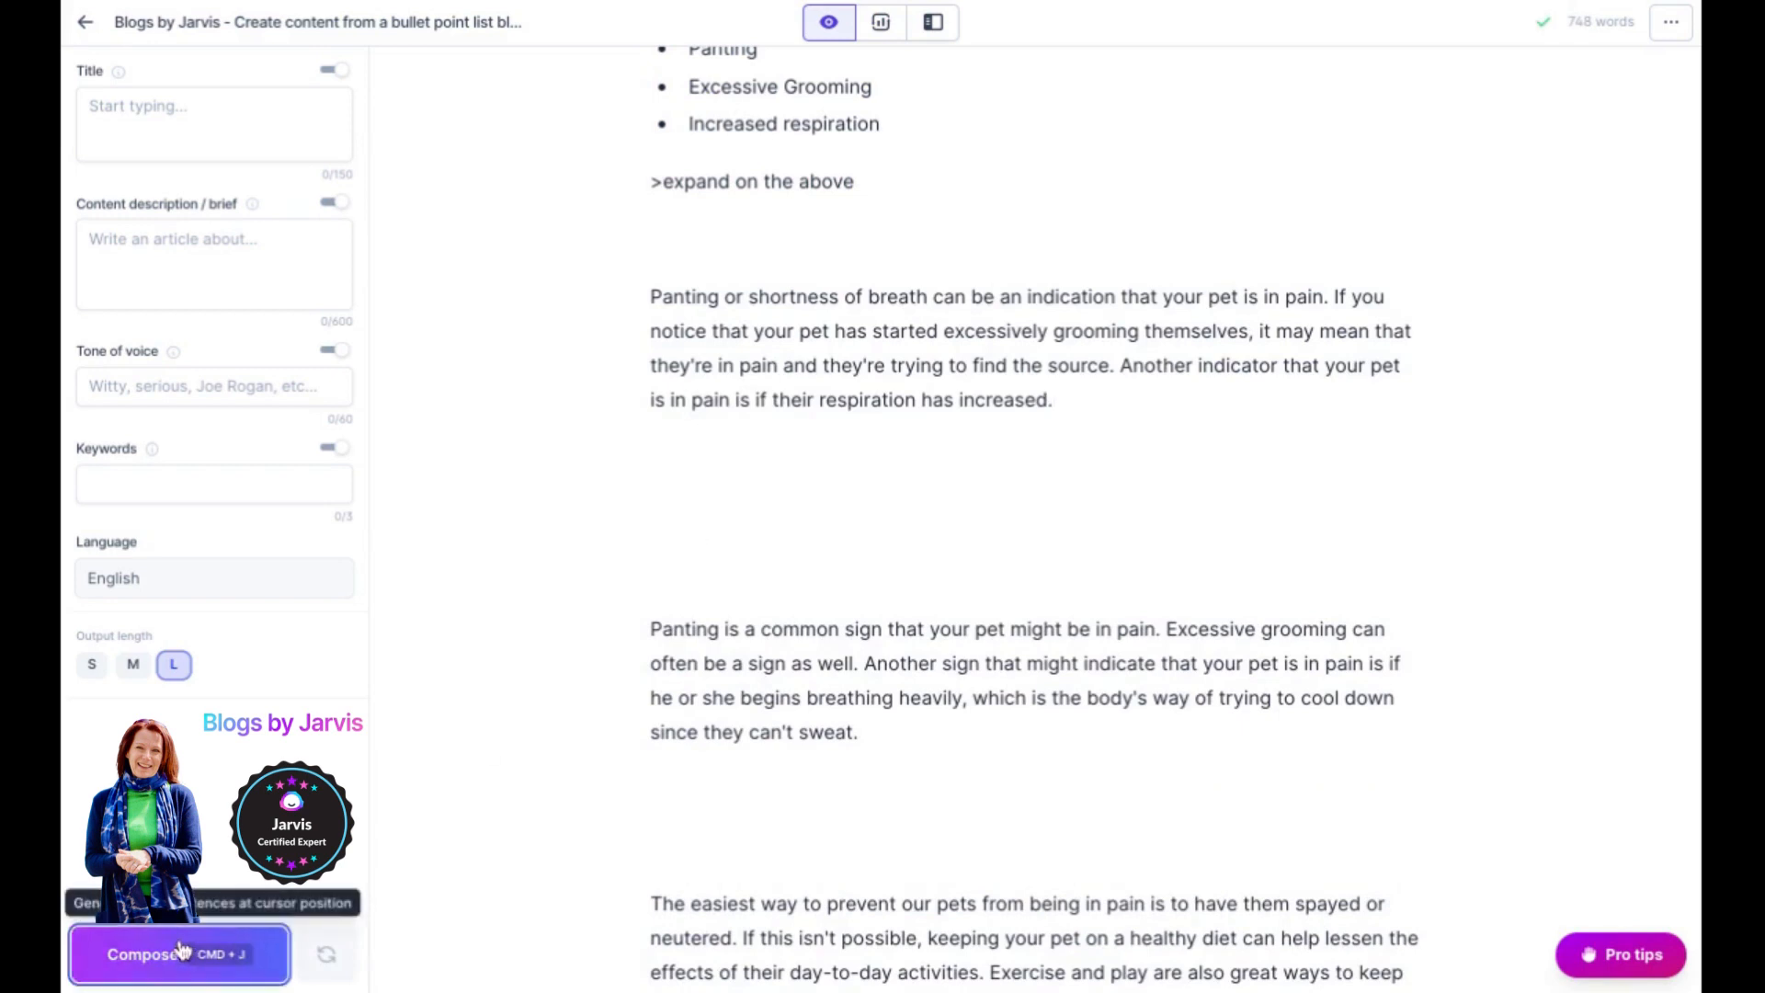
{"action": "left_click", "coordinate": [178, 954]}
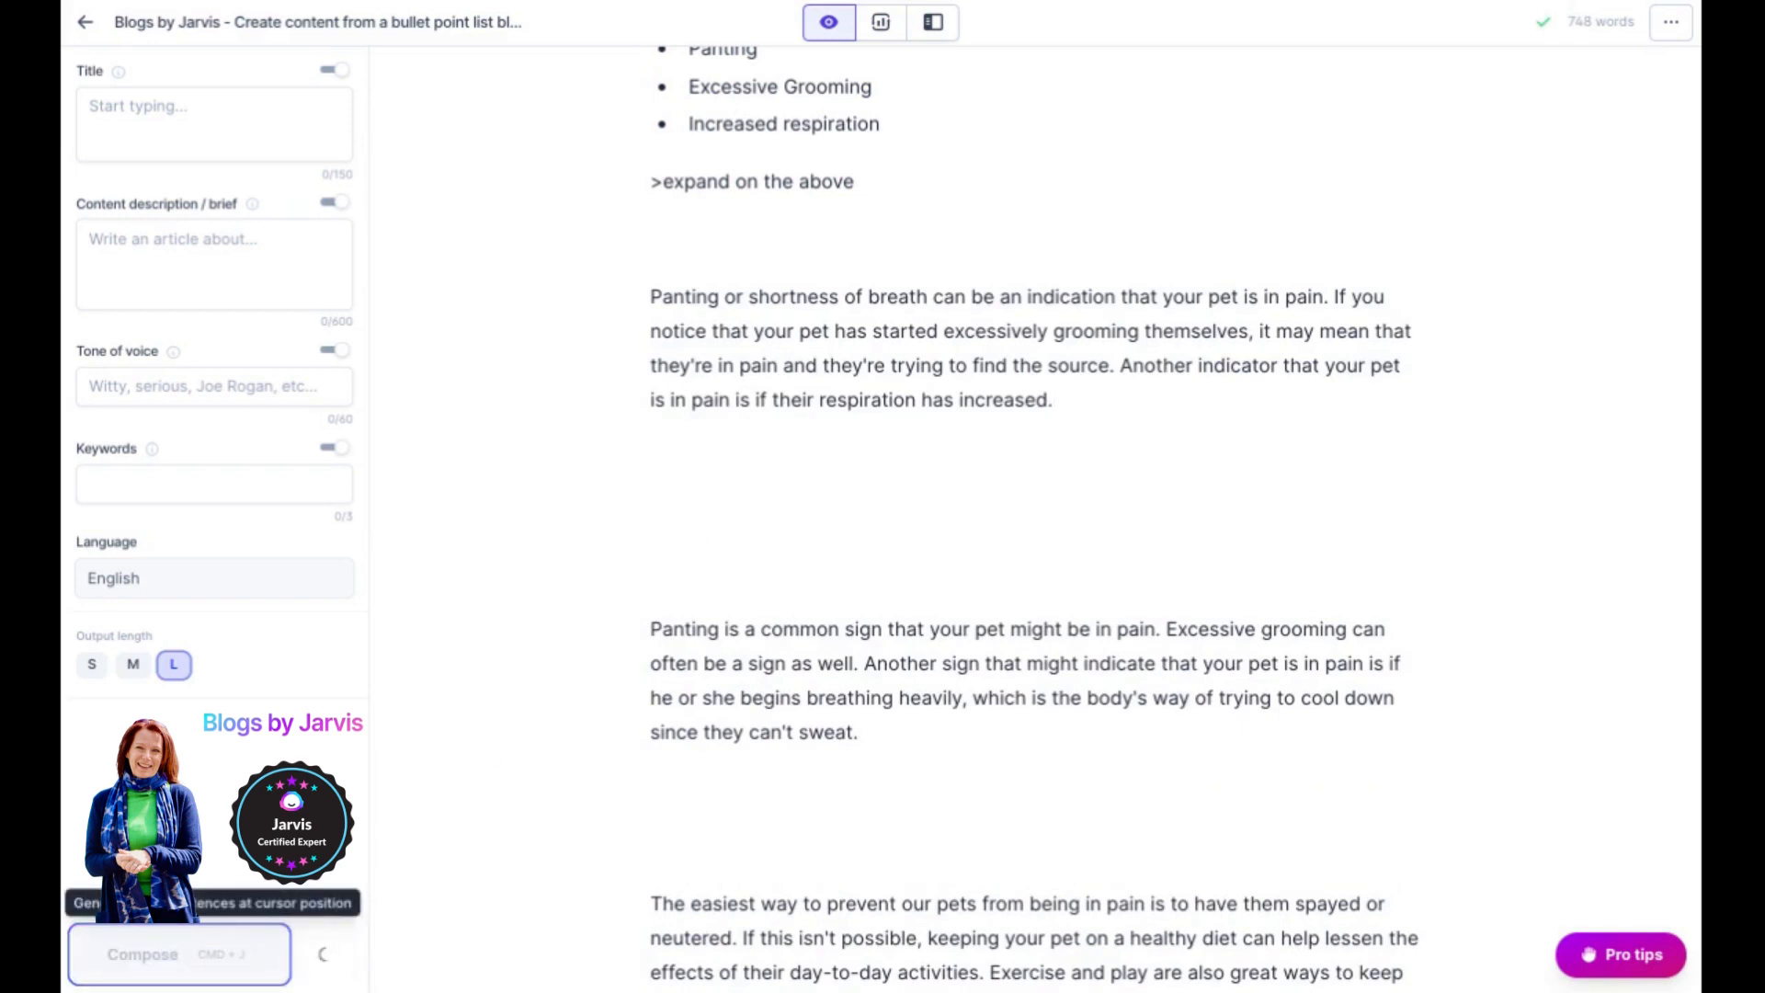
{"action": "left_click", "coordinate": [143, 954]}
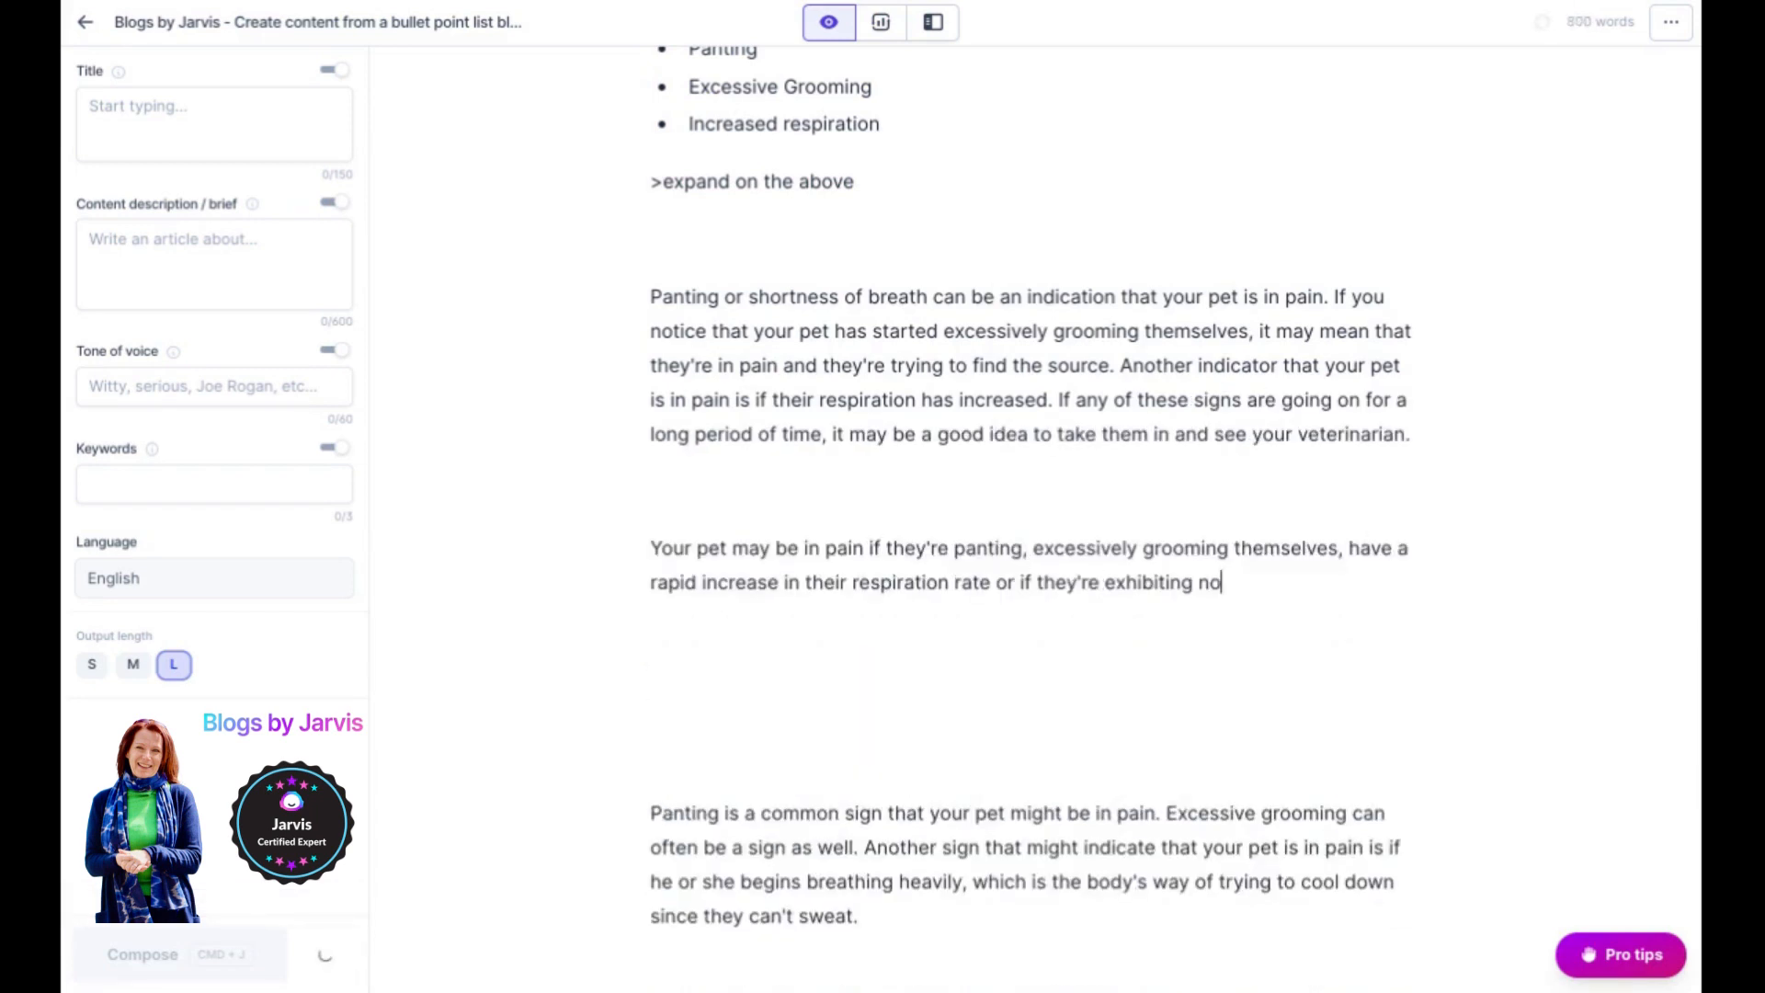